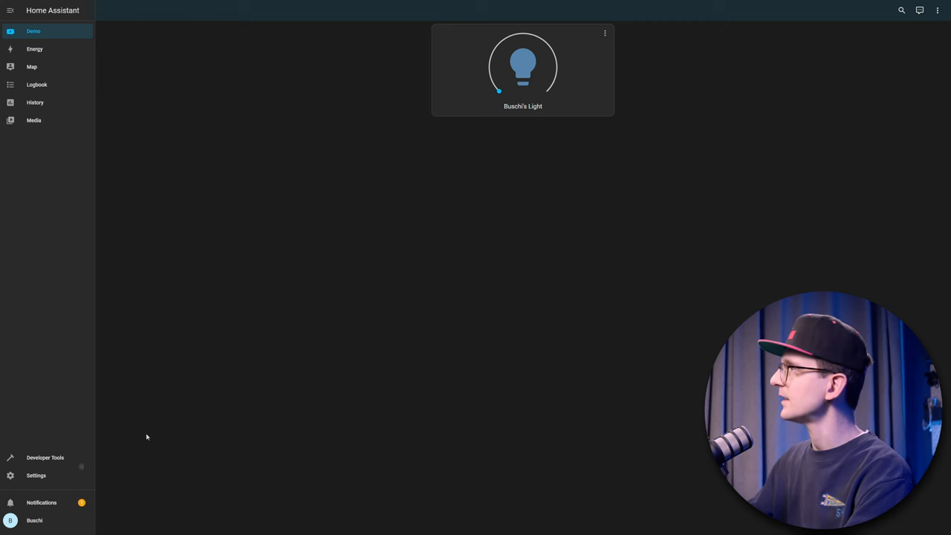
{"action": "mouse_move", "coordinate": [49, 479]}
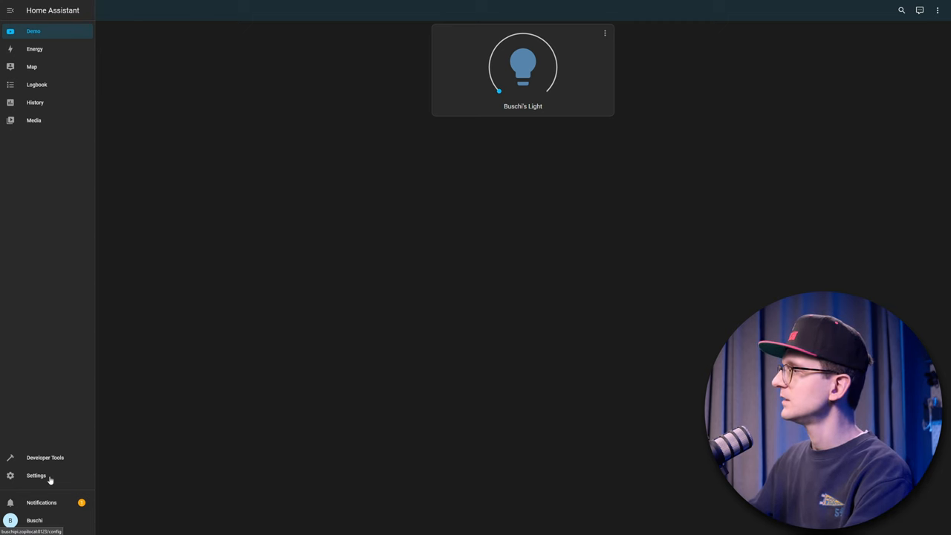
- Open Settings, then Automations & Scenes to list the Buschi's Light automations
{"action": "left_click", "coordinate": [36, 475]}
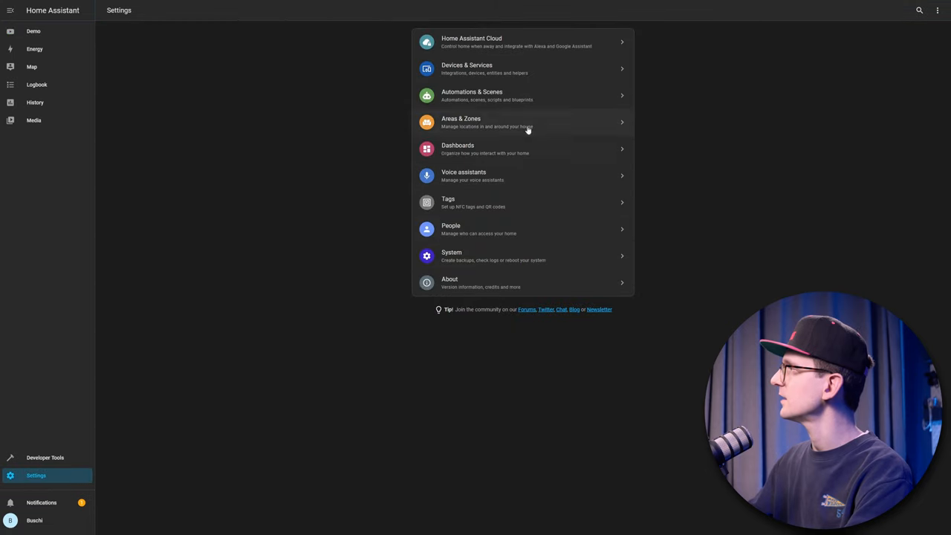
{"action": "left_click", "coordinate": [472, 95]}
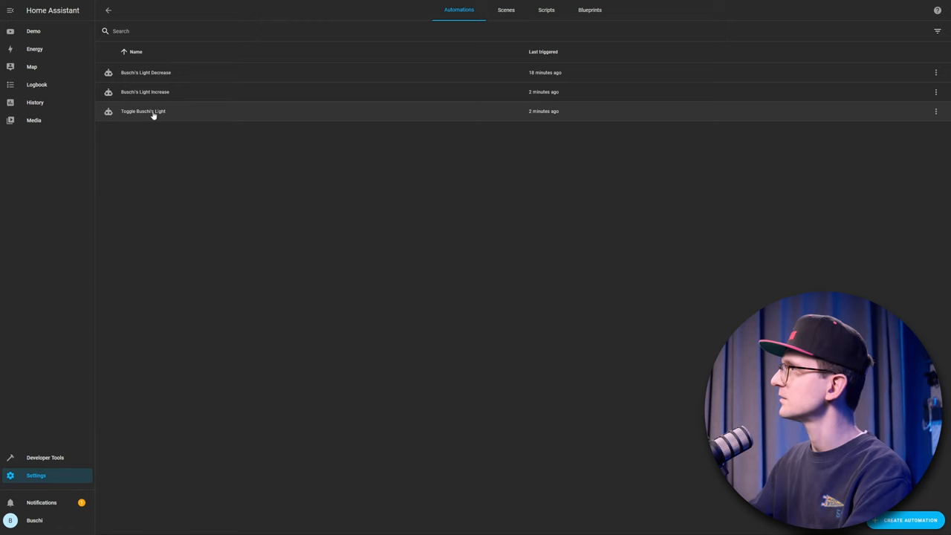
{"action": "left_click", "coordinate": [143, 110]}
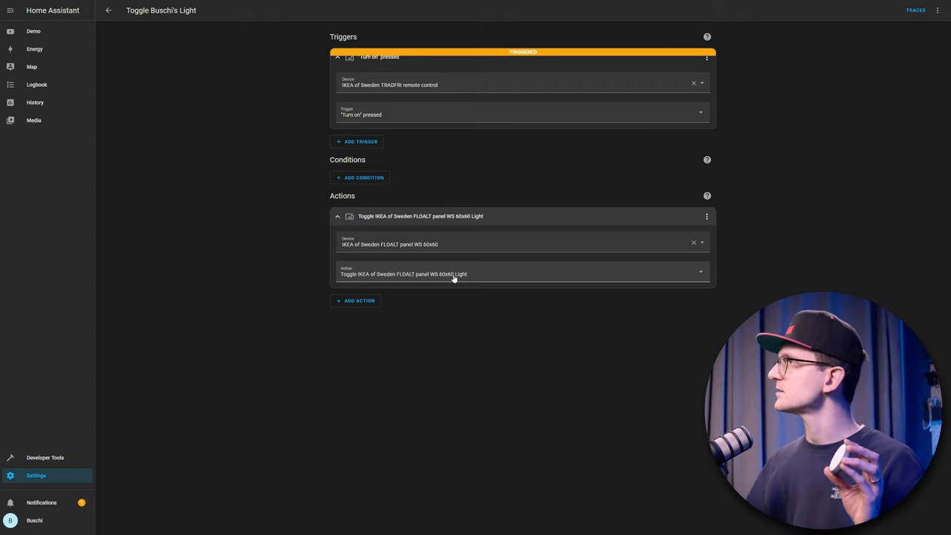
{"action": "left_click", "coordinate": [108, 11]}
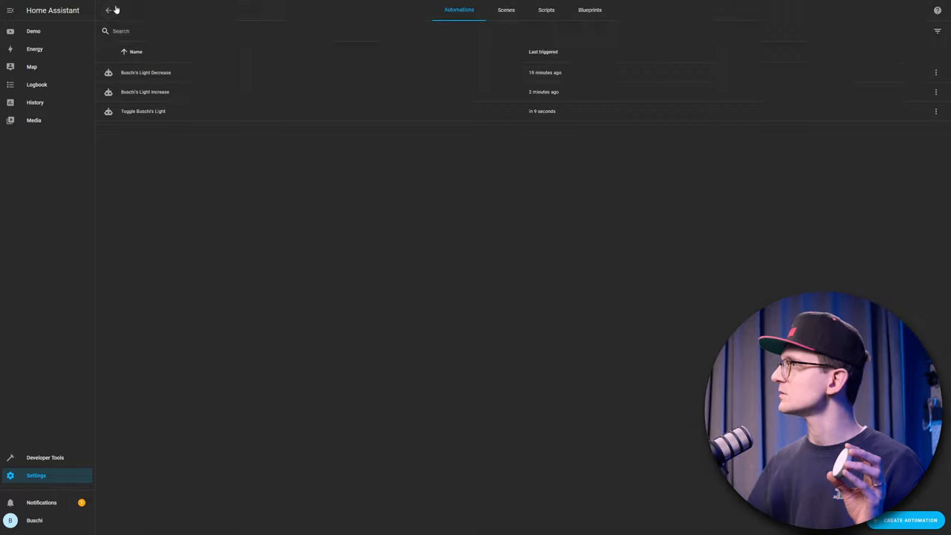
{"action": "left_click", "coordinate": [145, 92]}
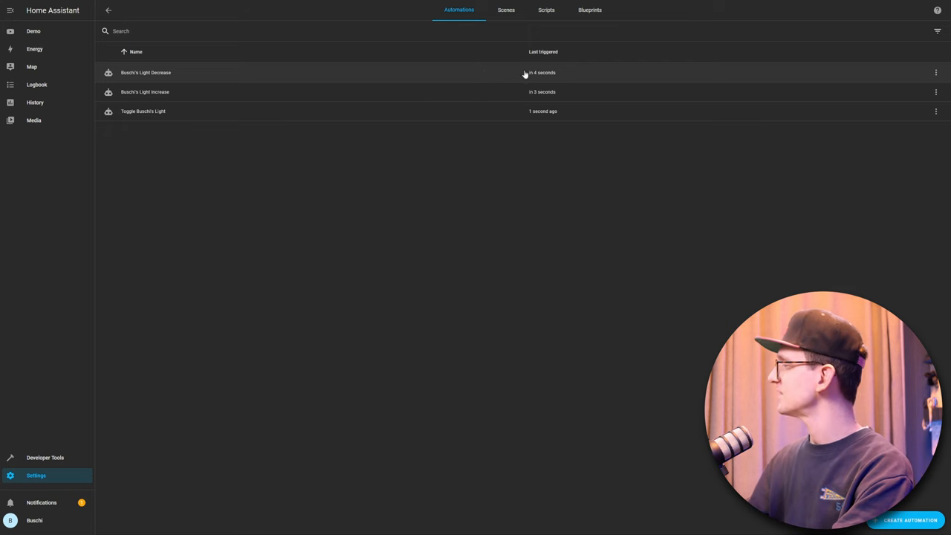
- Create a blank automation with a device trigger from the IKEA Remote Control N2
{"action": "left_click", "coordinate": [909, 519]}
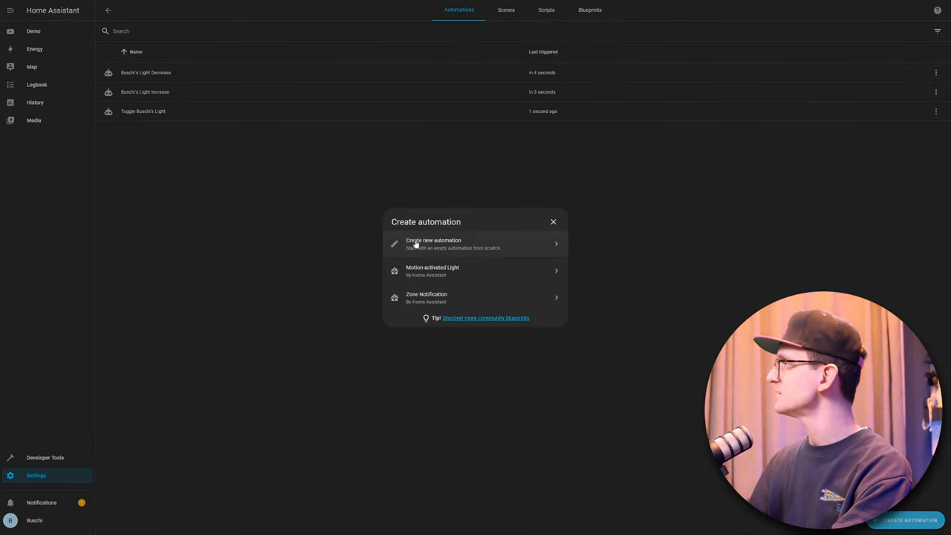
{"action": "left_click", "coordinate": [433, 243]}
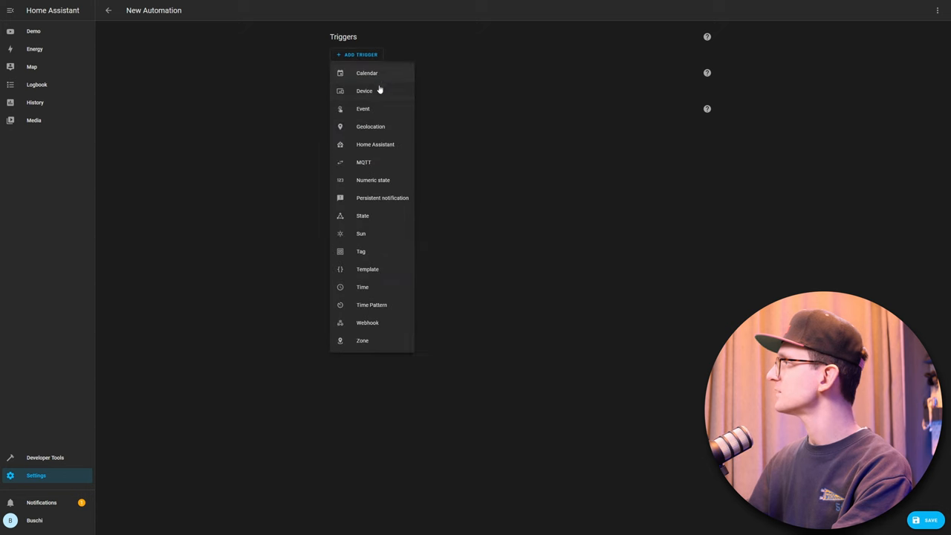
{"action": "left_click", "coordinate": [364, 90]}
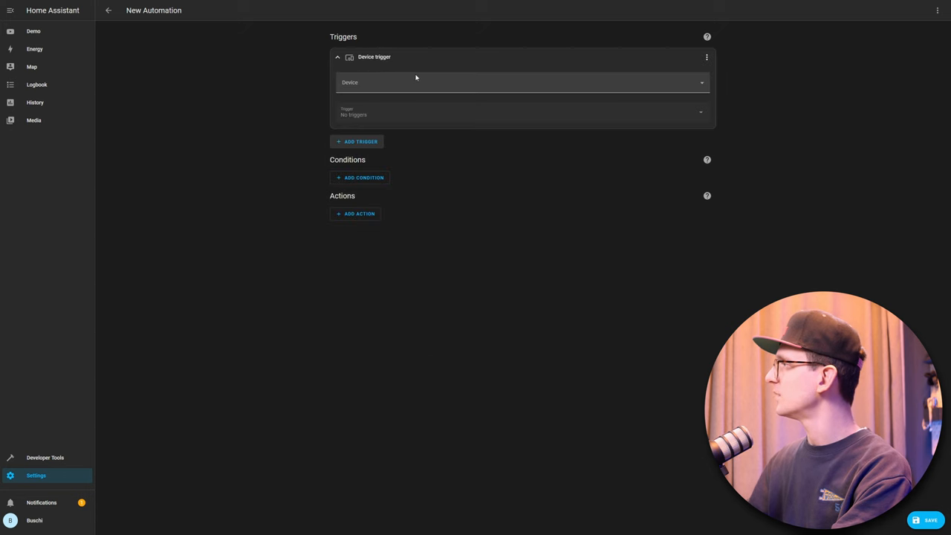
{"action": "left_click", "coordinate": [520, 81]}
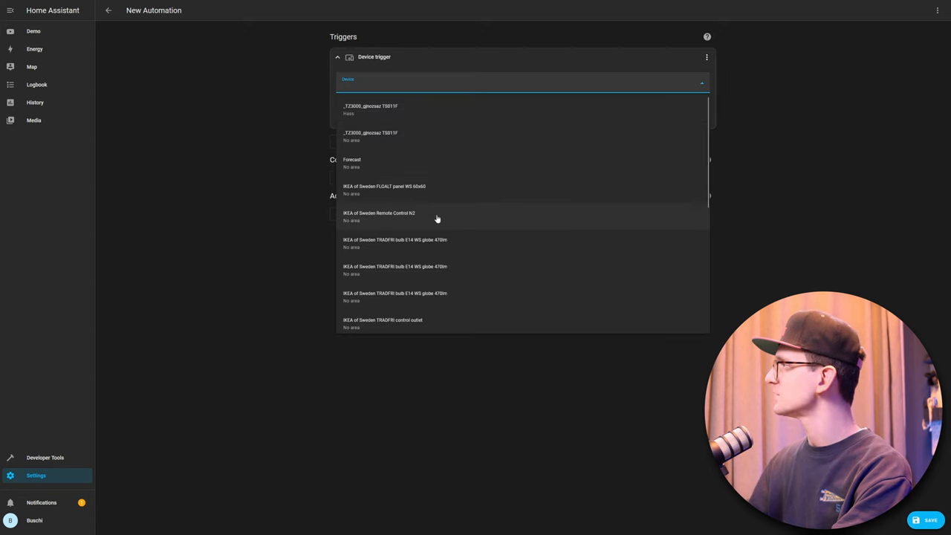
{"action": "left_click", "coordinate": [379, 214]}
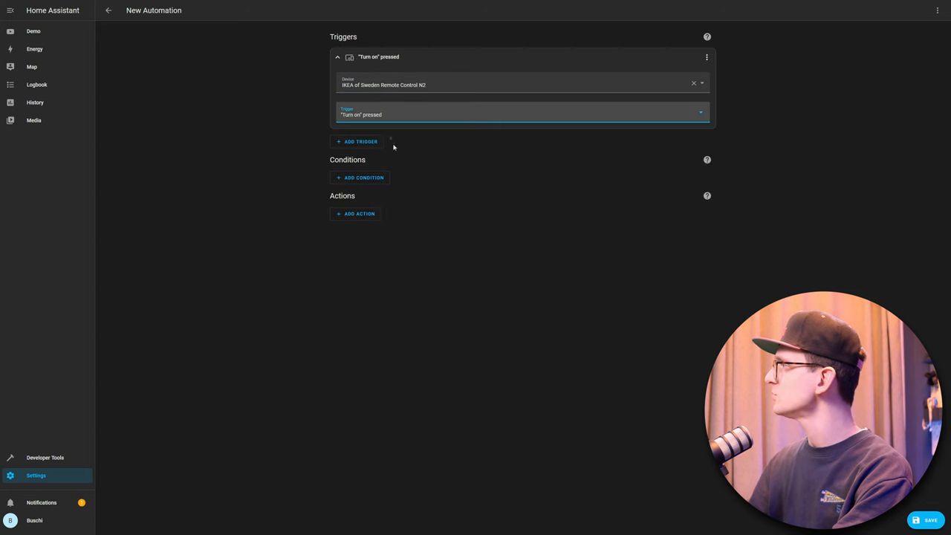
{"action": "mouse_move", "coordinate": [554, 46]}
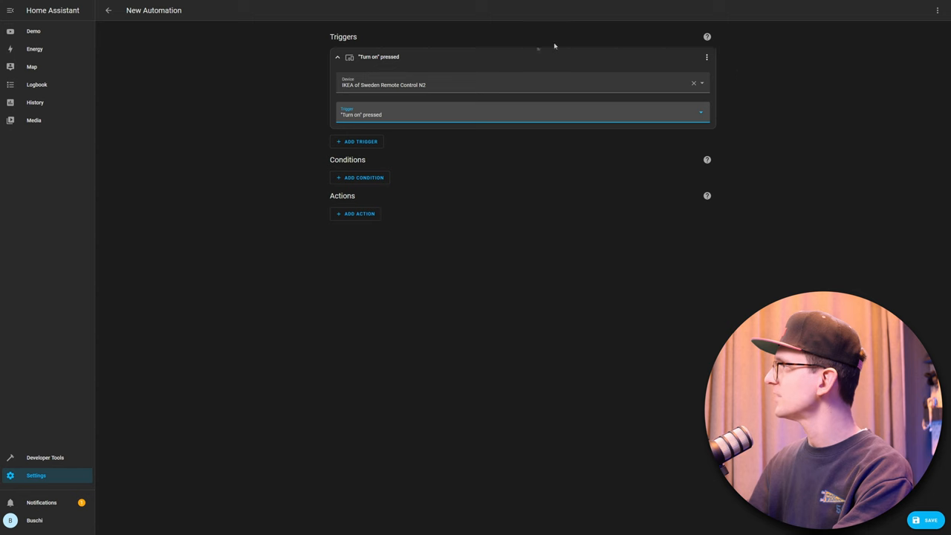
- Give the remote's Turn on trigger the ID turn_on
{"action": "left_click", "coordinate": [706, 56]}
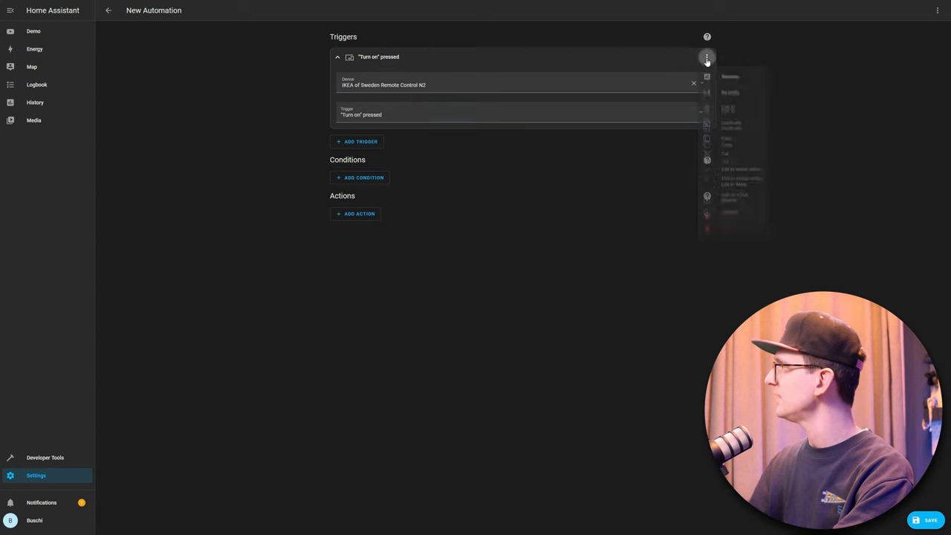
{"action": "left_click", "coordinate": [706, 56]}
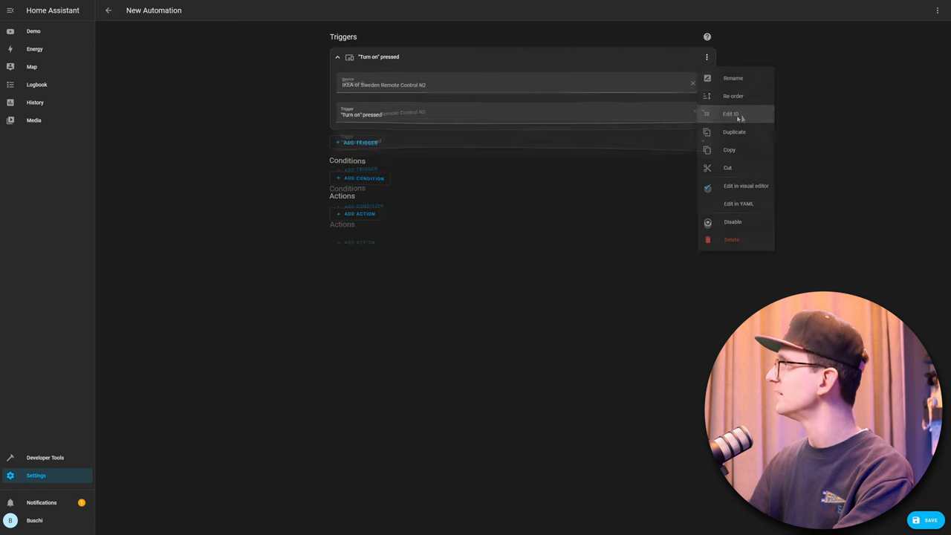
{"action": "left_click", "coordinate": [731, 114]}
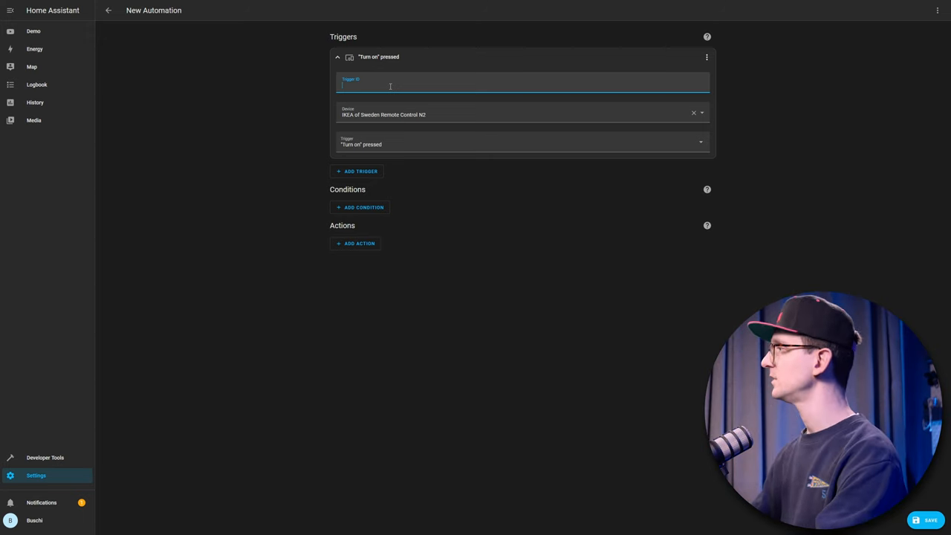
{"action": "type", "text": "turn_on"}
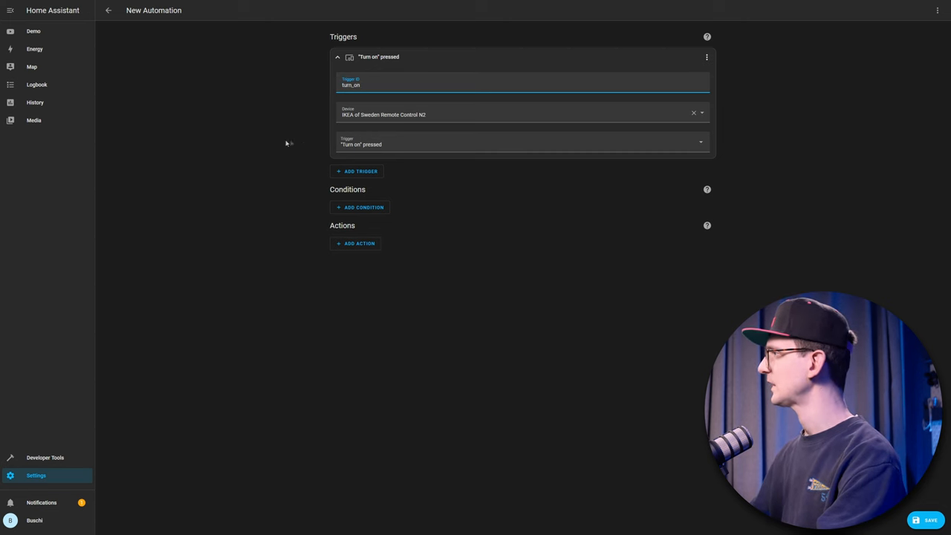
{"action": "mouse_move", "coordinate": [486, 341]}
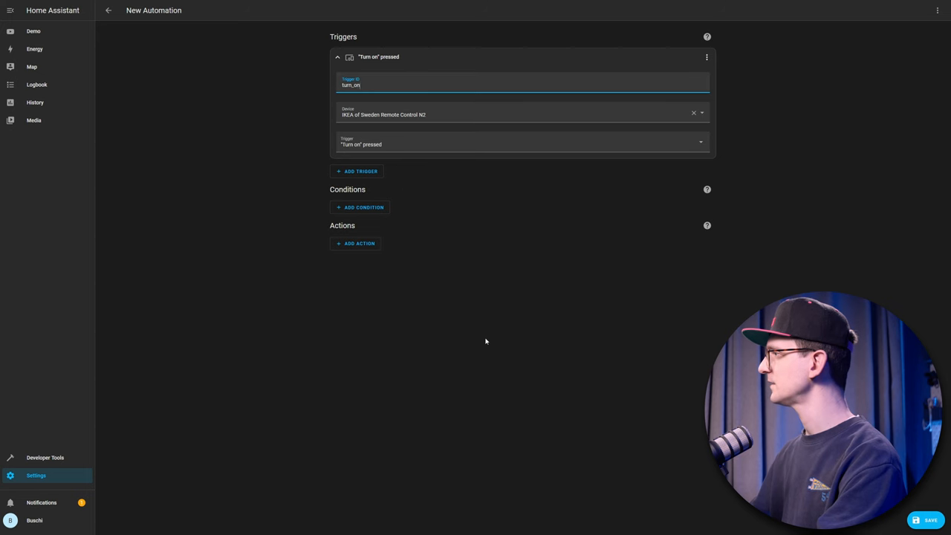
- Add a device action that toggles the IKEA FLOALT panel WS 60x60 light
{"action": "left_click", "coordinate": [359, 243]}
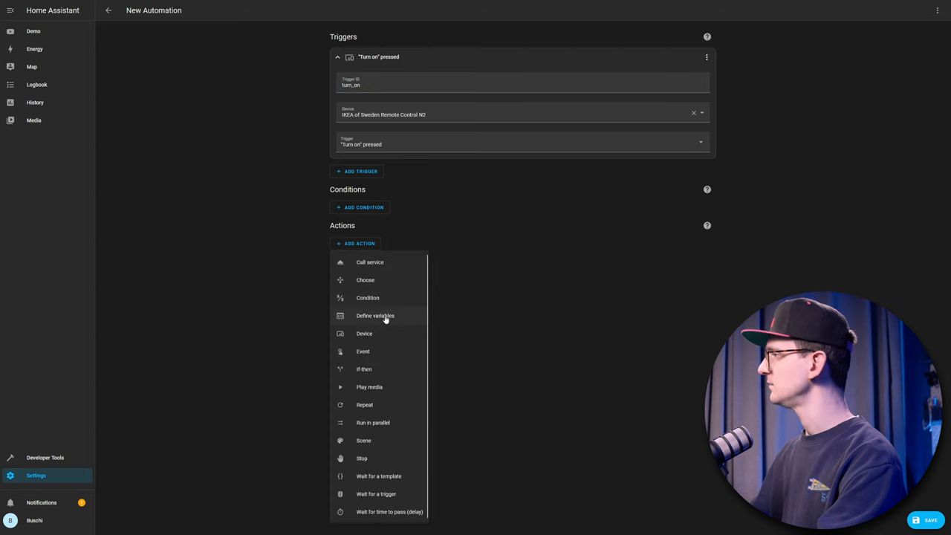
{"action": "left_click", "coordinate": [364, 332]}
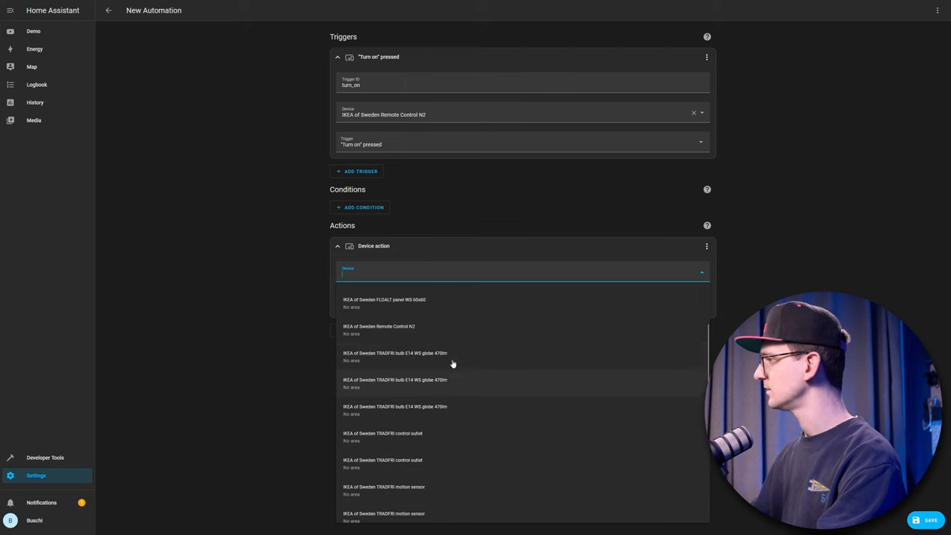
{"action": "left_click", "coordinate": [384, 299]}
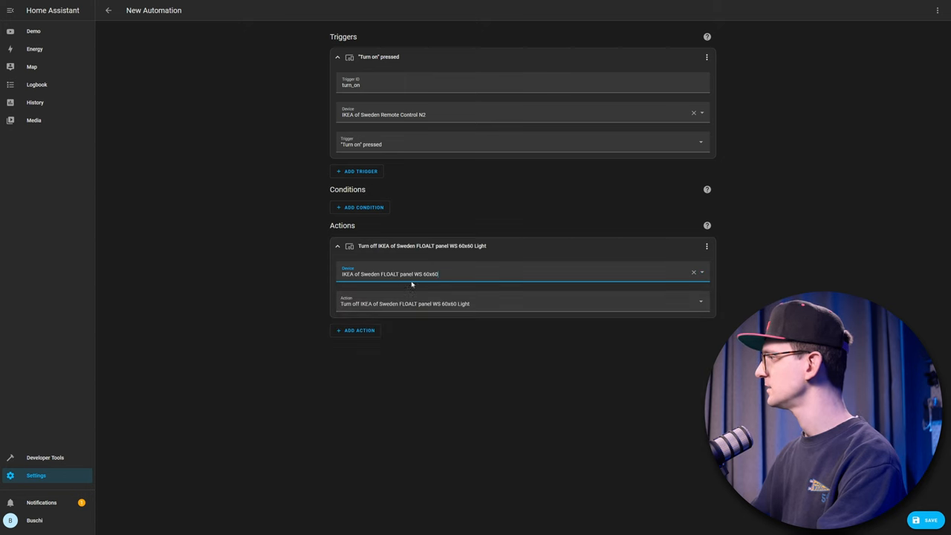
{"action": "left_click", "coordinate": [520, 304]}
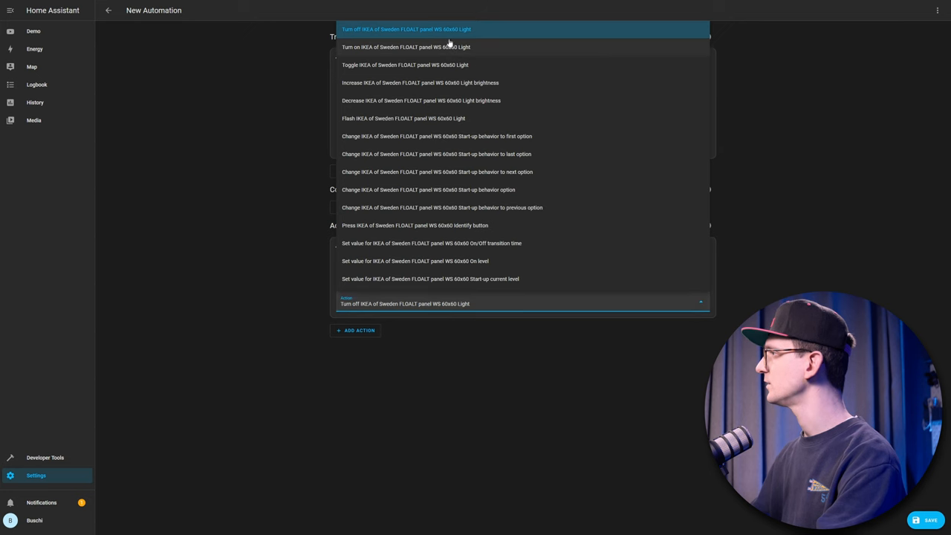
{"action": "left_click", "coordinate": [405, 65]}
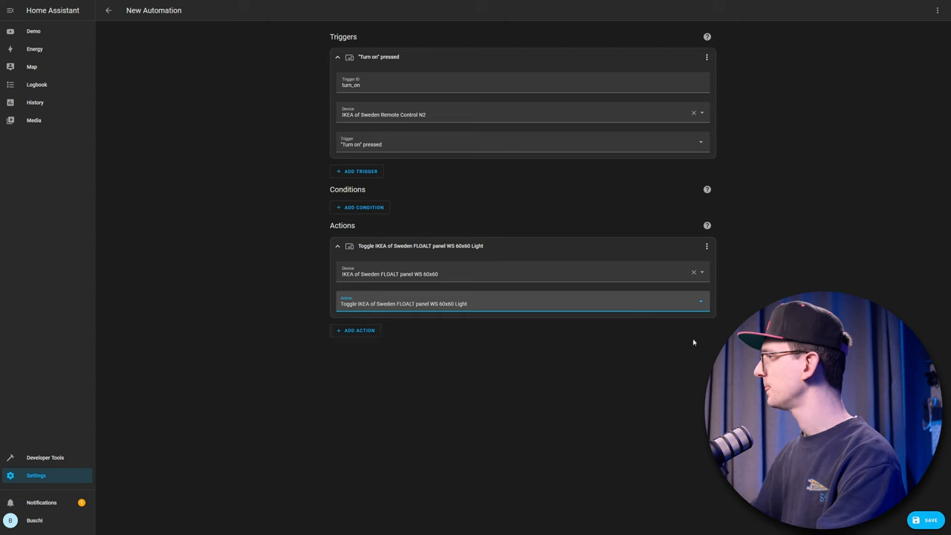
{"action": "mouse_move", "coordinate": [482, 286]}
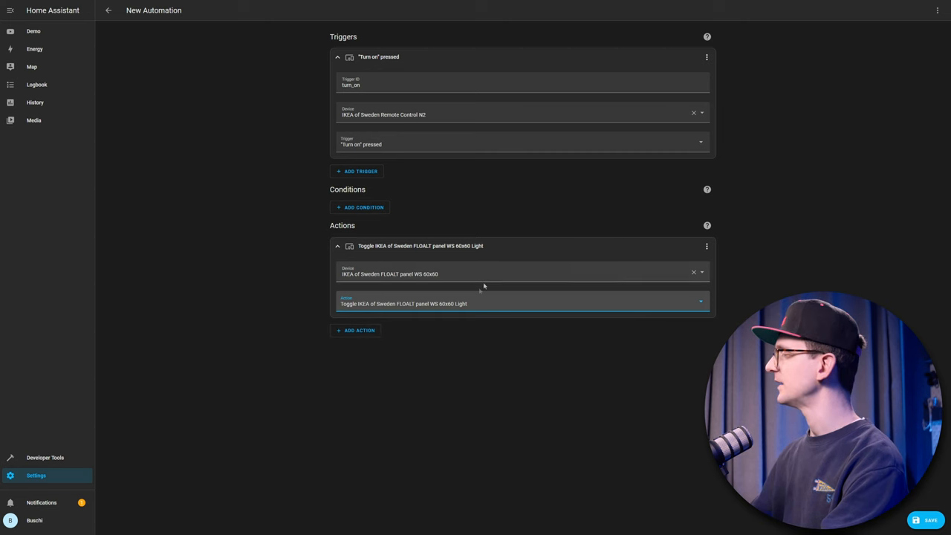
{"action": "left_click", "coordinate": [355, 330]}
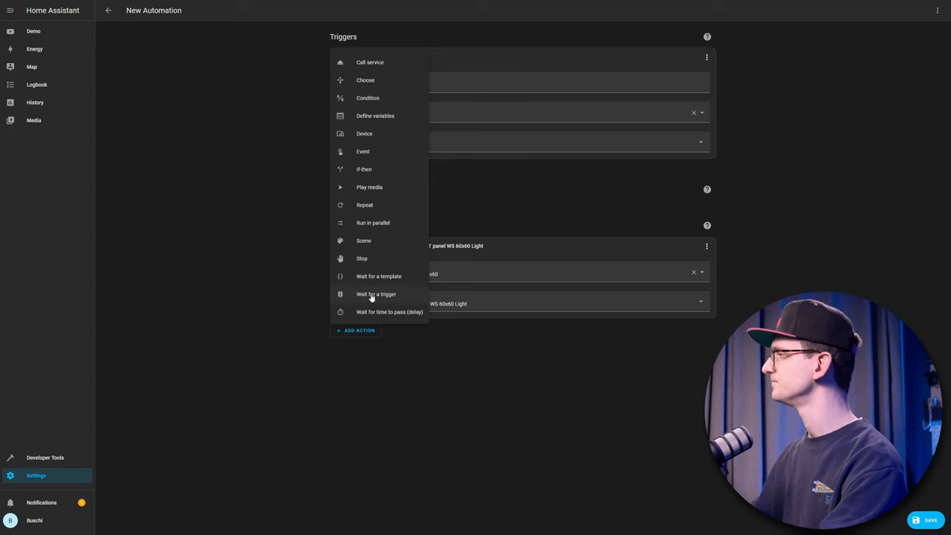
{"action": "mouse_move", "coordinate": [389, 312]}
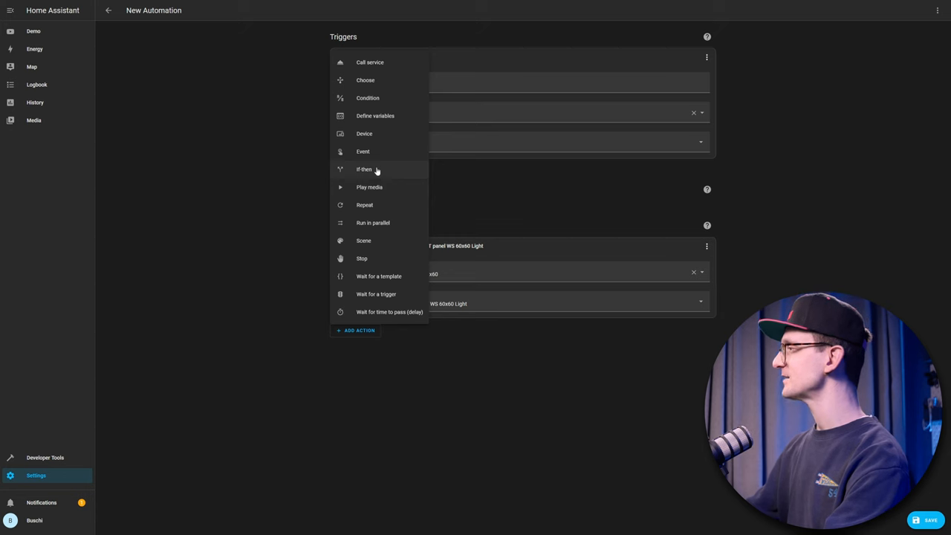
- Add an If-then action with a 'Triggered by' condition limited to turn_on
{"action": "left_click", "coordinate": [363, 168]}
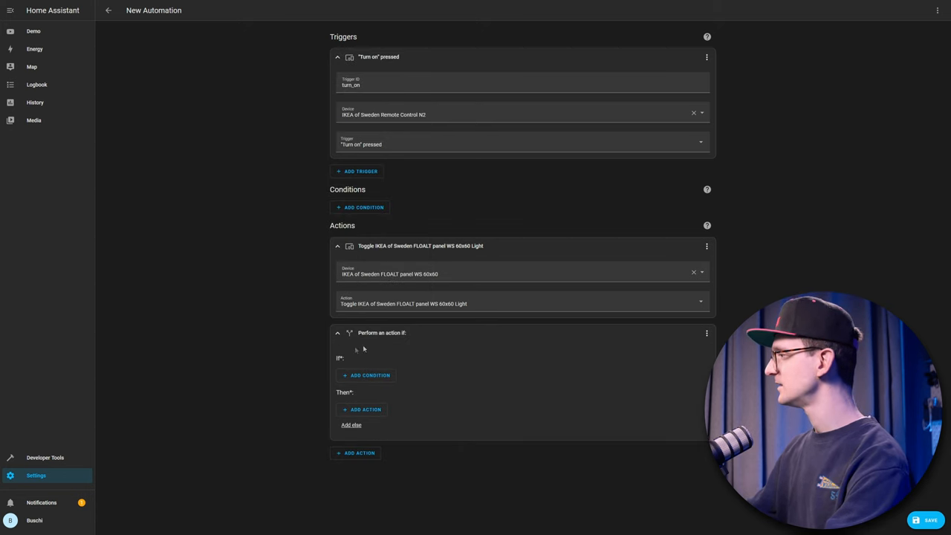
{"action": "left_click", "coordinate": [366, 375]}
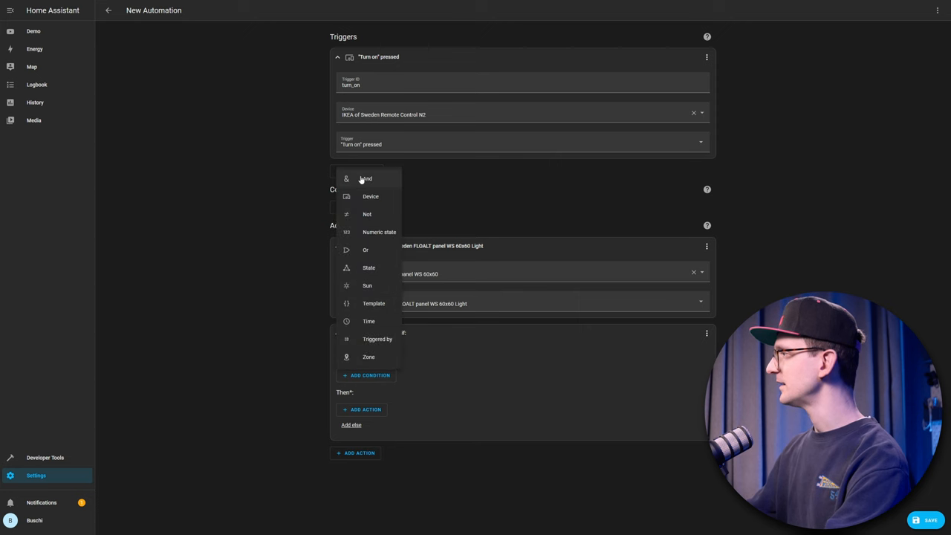
{"action": "mouse_move", "coordinate": [371, 319]}
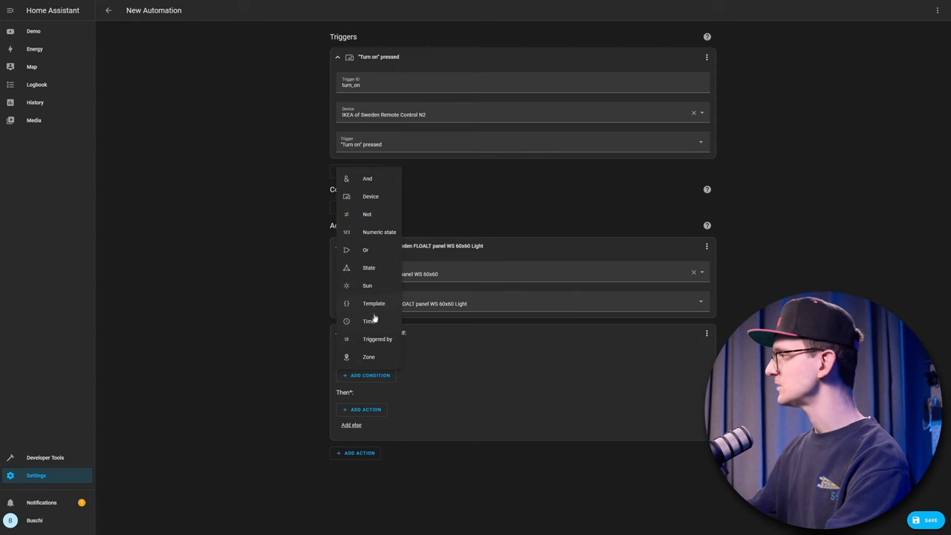
{"action": "mouse_move", "coordinate": [358, 339]}
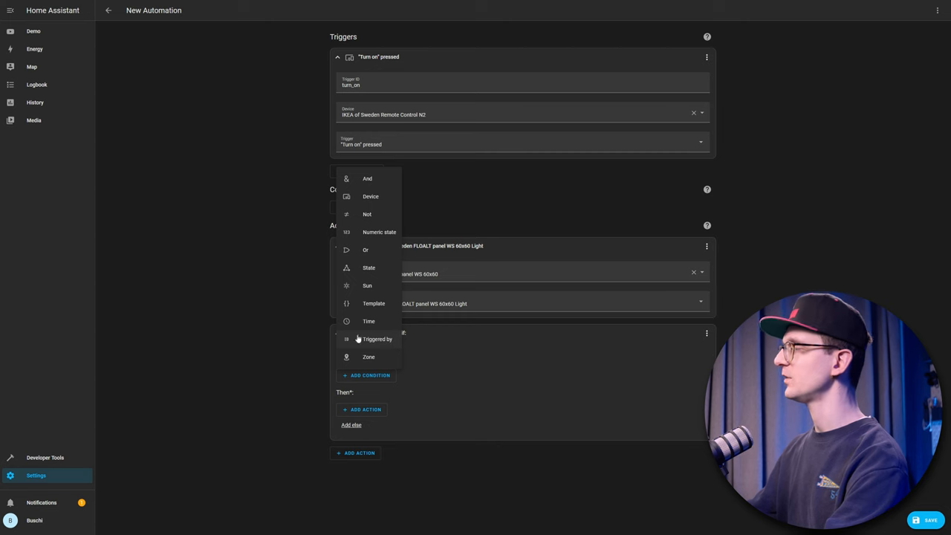
{"action": "left_click", "coordinate": [376, 339]}
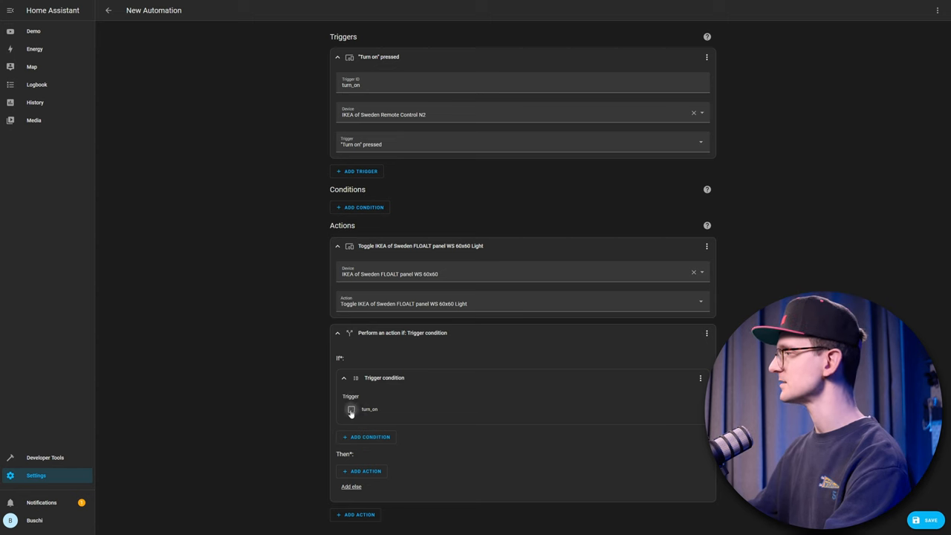
{"action": "left_click", "coordinate": [351, 409]}
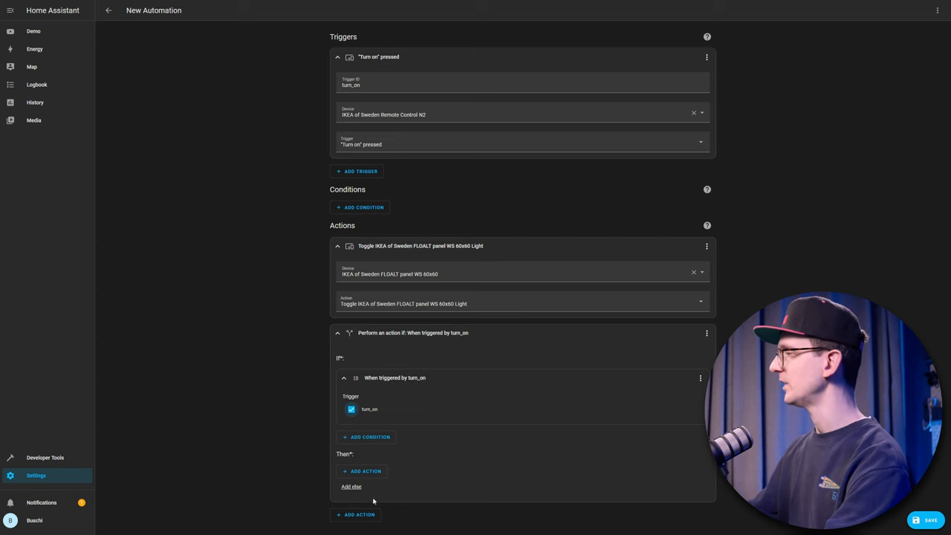
- Make the If-then toggle the FLOALT panel and delete the standalone toggle action
{"action": "left_click", "coordinate": [366, 470]}
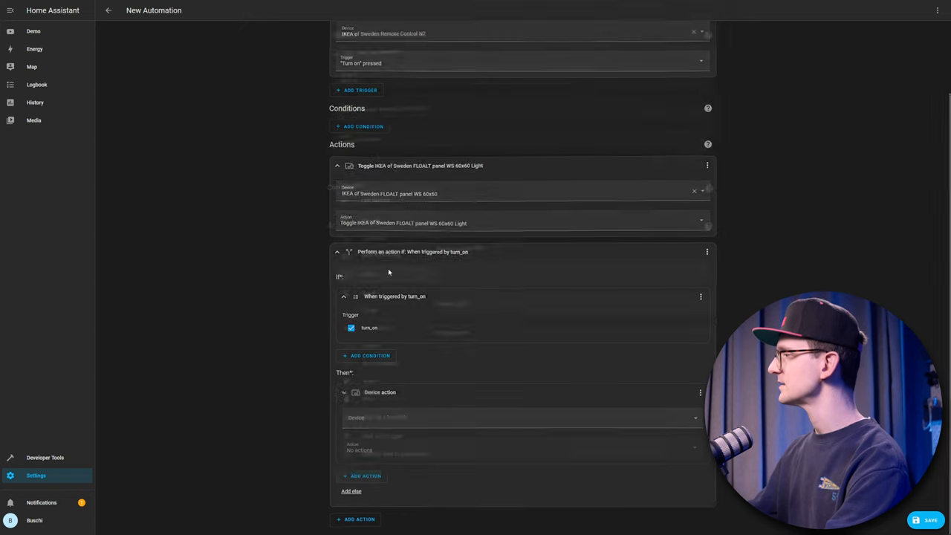
{"action": "left_click", "coordinate": [520, 417]}
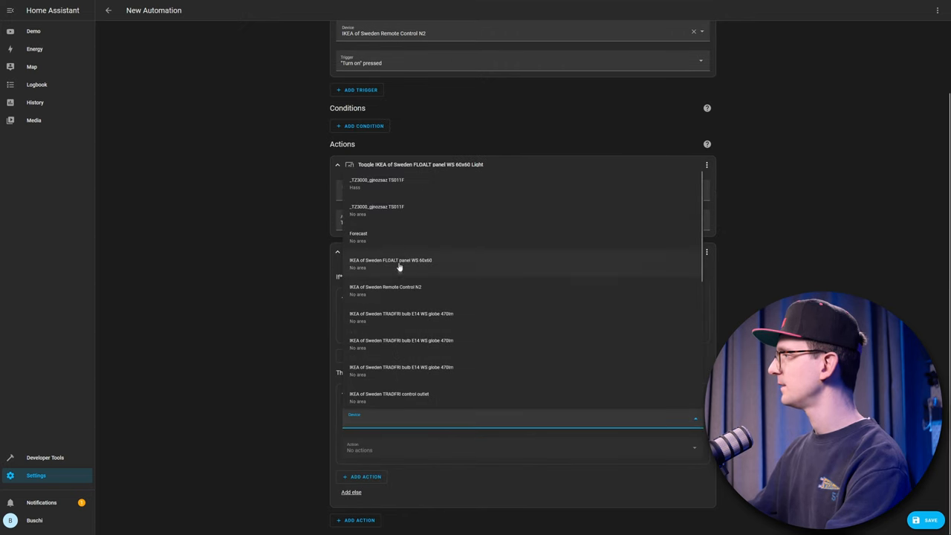
{"action": "mouse_move", "coordinate": [431, 268]}
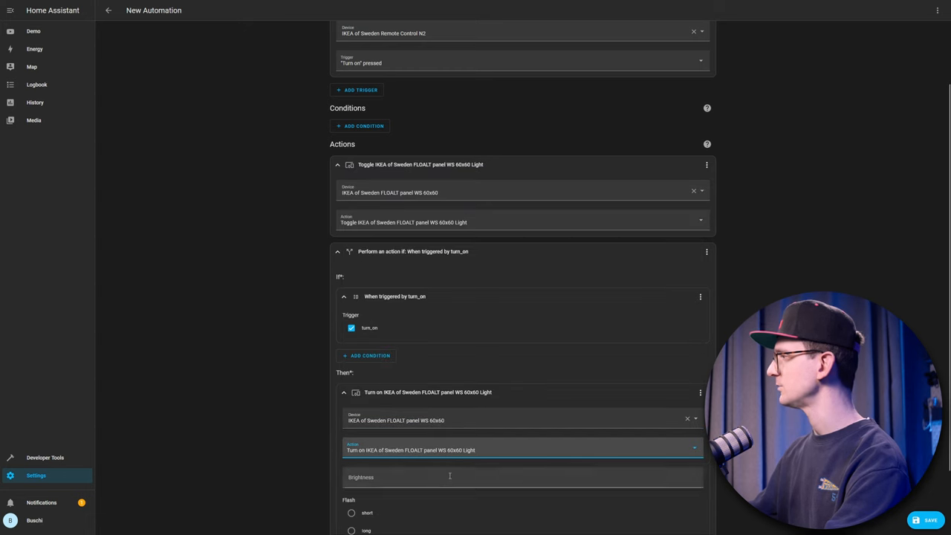
{"action": "left_click", "coordinate": [520, 450]}
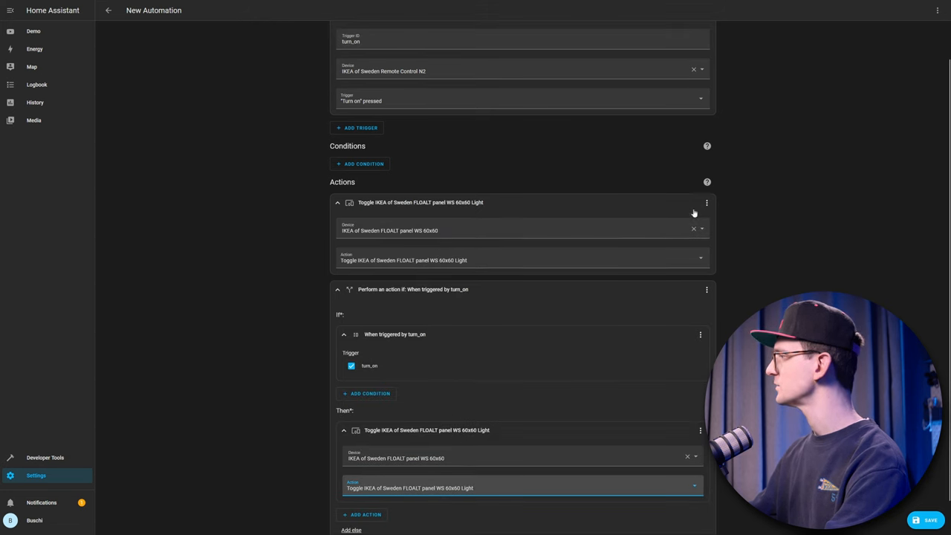
{"action": "left_click", "coordinate": [706, 202]}
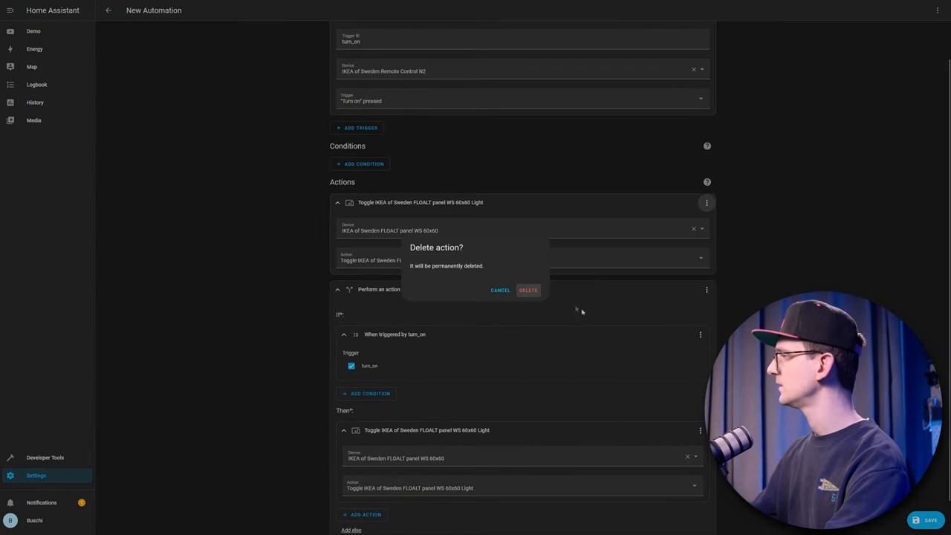
{"action": "left_click", "coordinate": [529, 290]}
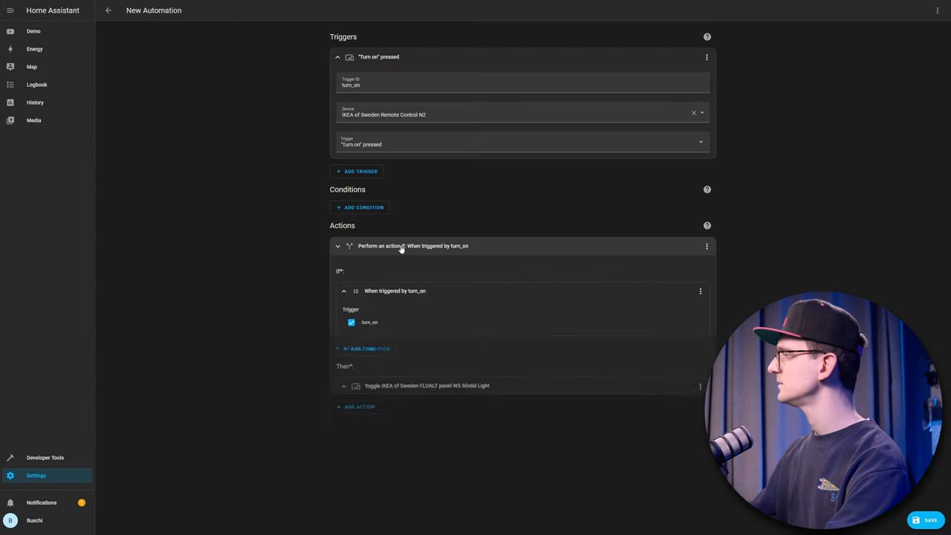
- Duplicate the trigger twice: ID increase for Dim up, decrease for Dim down, continuously pressed
{"action": "left_click", "coordinate": [427, 384]}
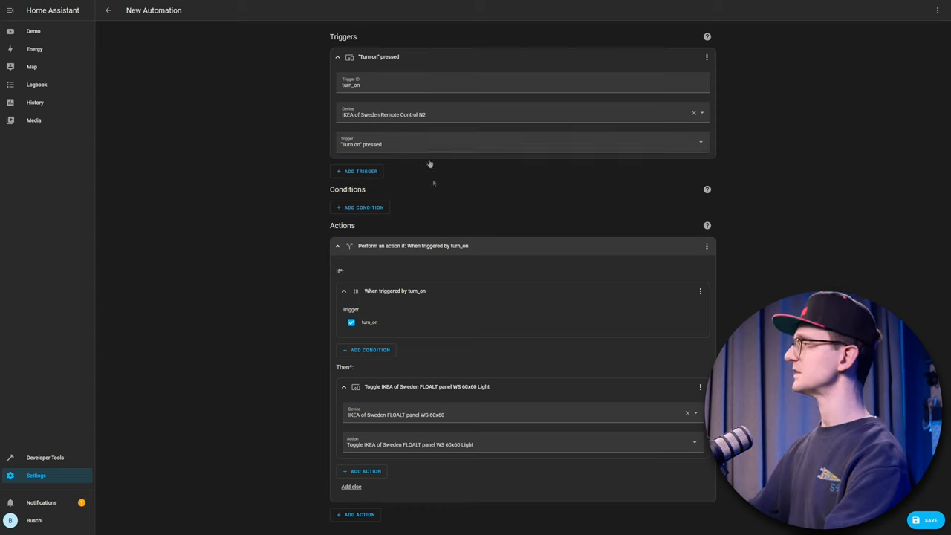
{"action": "mouse_move", "coordinate": [473, 250]}
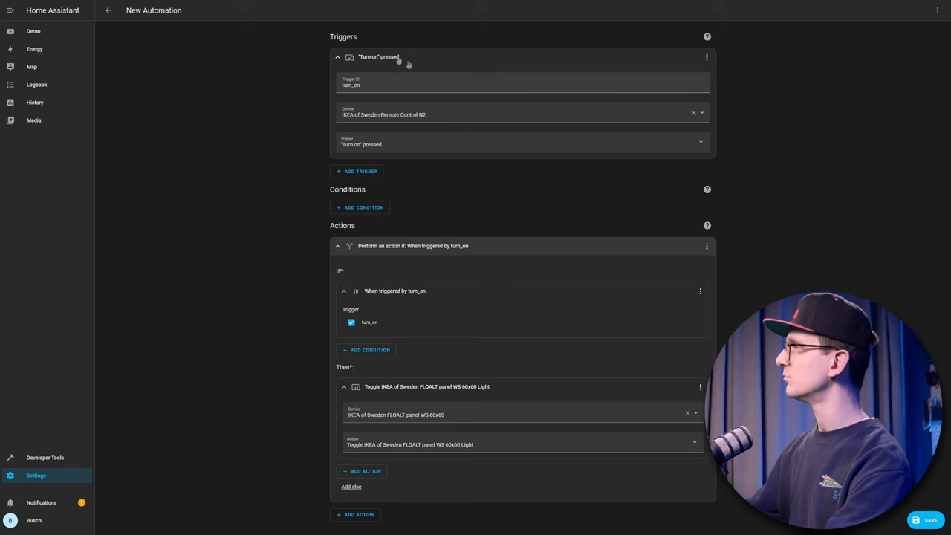
{"action": "left_click", "coordinate": [707, 57]}
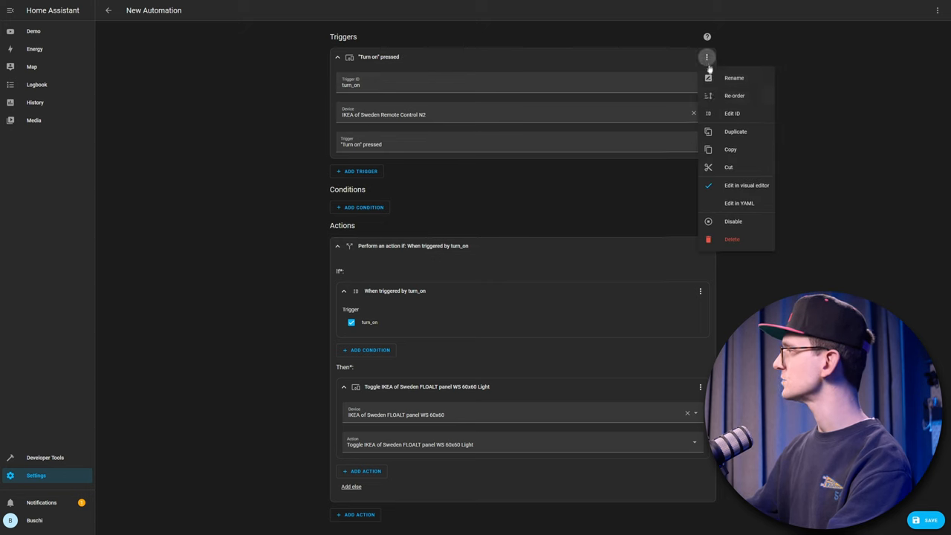
{"action": "left_click", "coordinate": [735, 131]}
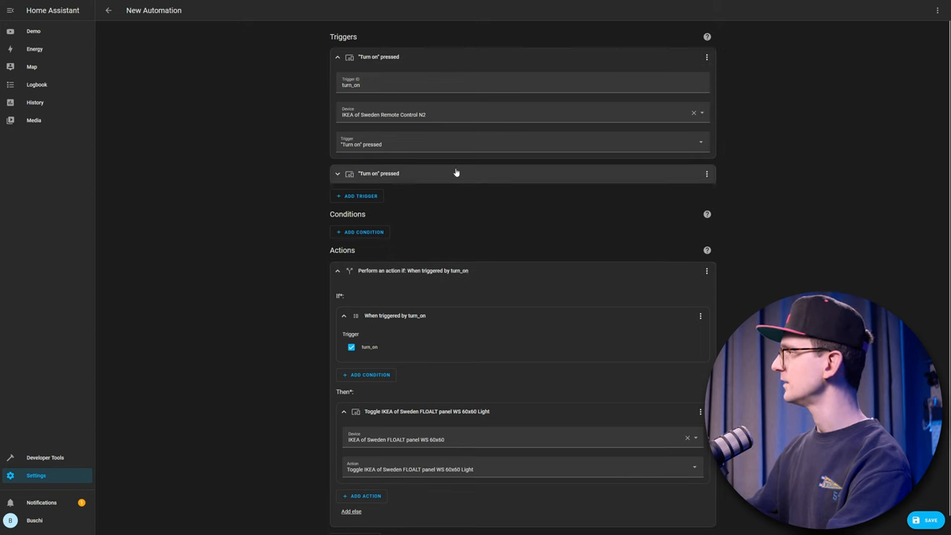
{"action": "left_click", "coordinate": [378, 173]}
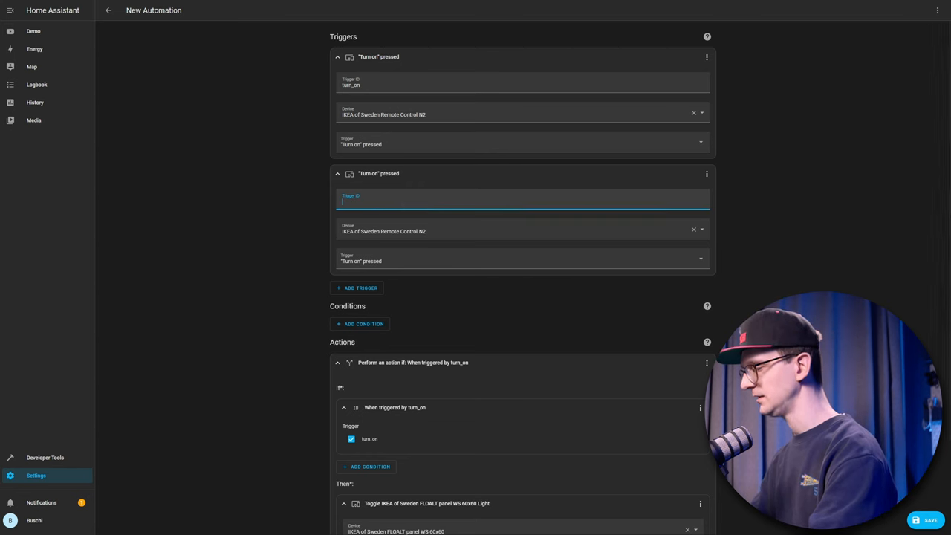
{"action": "type", "text": "increase"}
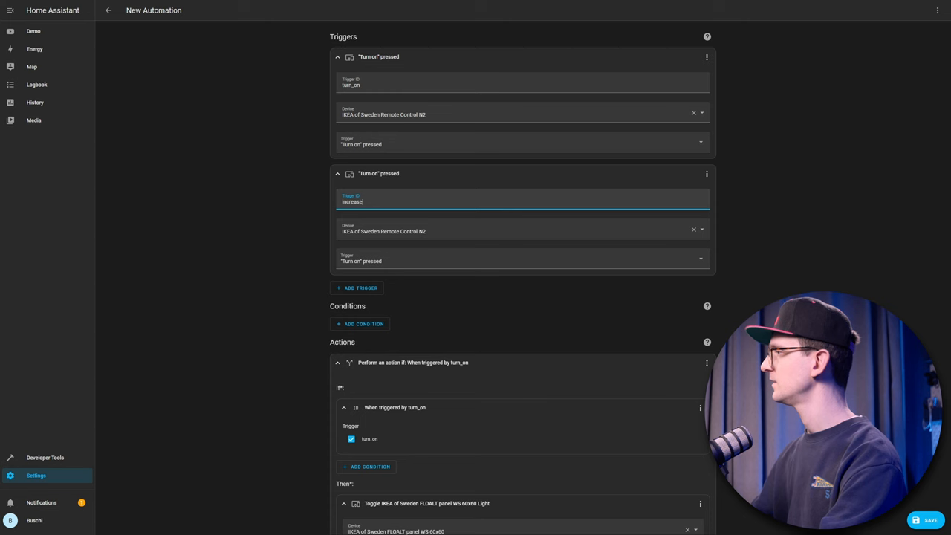
{"action": "left_click", "coordinate": [522, 260]}
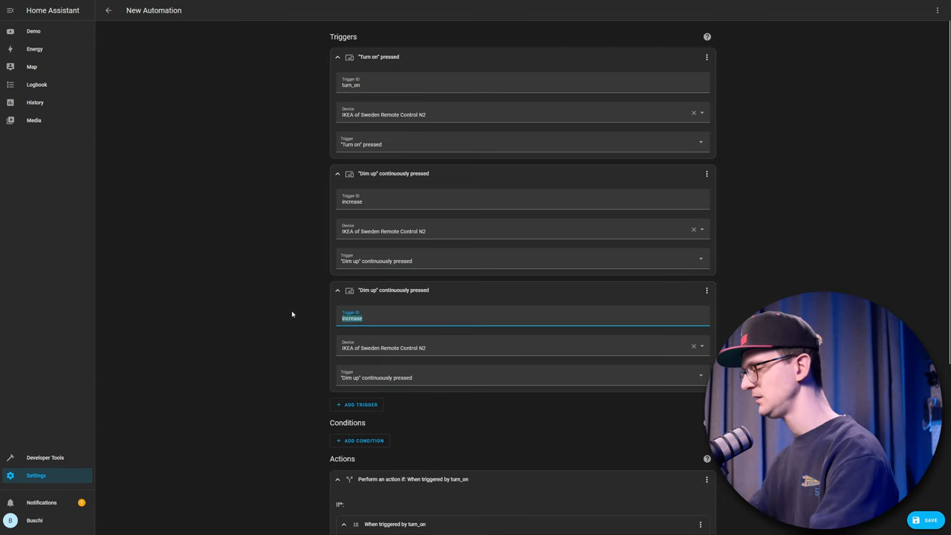
{"action": "type", "text": "decreayse"}
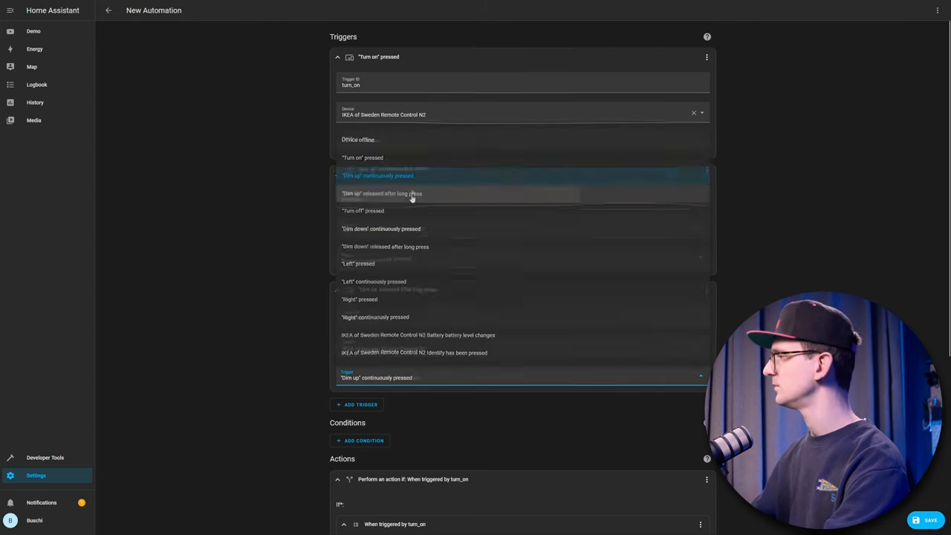
{"action": "left_click", "coordinate": [382, 192]}
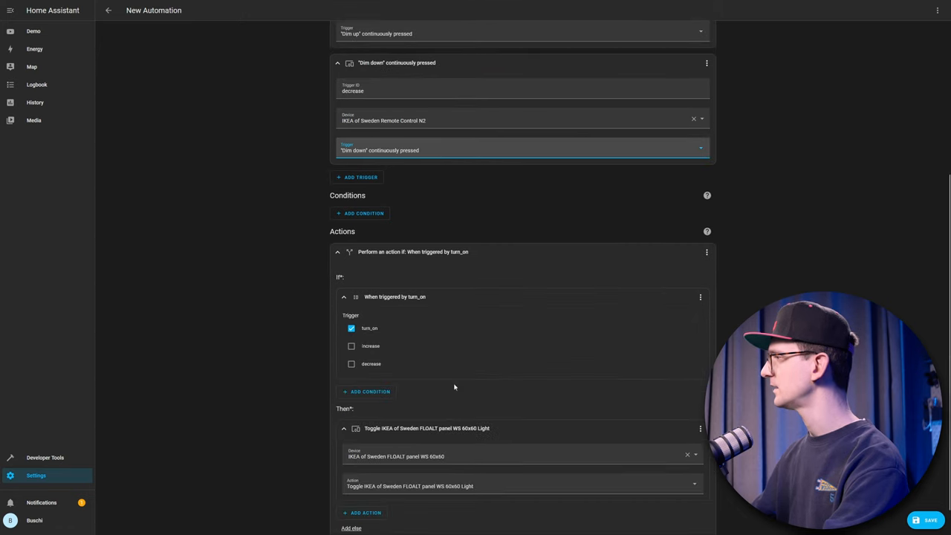
- In the duplicated If-then, match only the increase trigger and increase FLOALT brightness
{"action": "scroll", "scroll_direction": "down", "scroll_amount": 3}
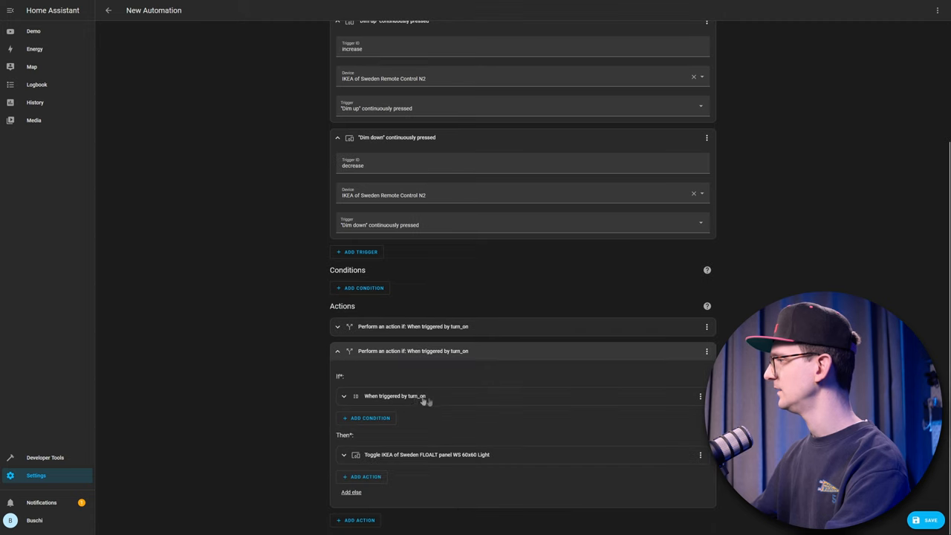
{"action": "left_click", "coordinate": [395, 395]}
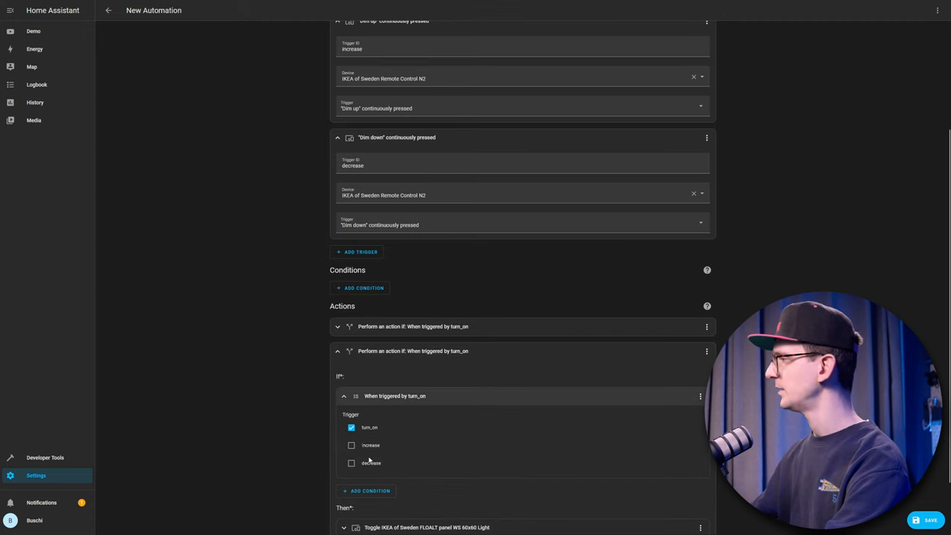
{"action": "left_click", "coordinate": [350, 427]}
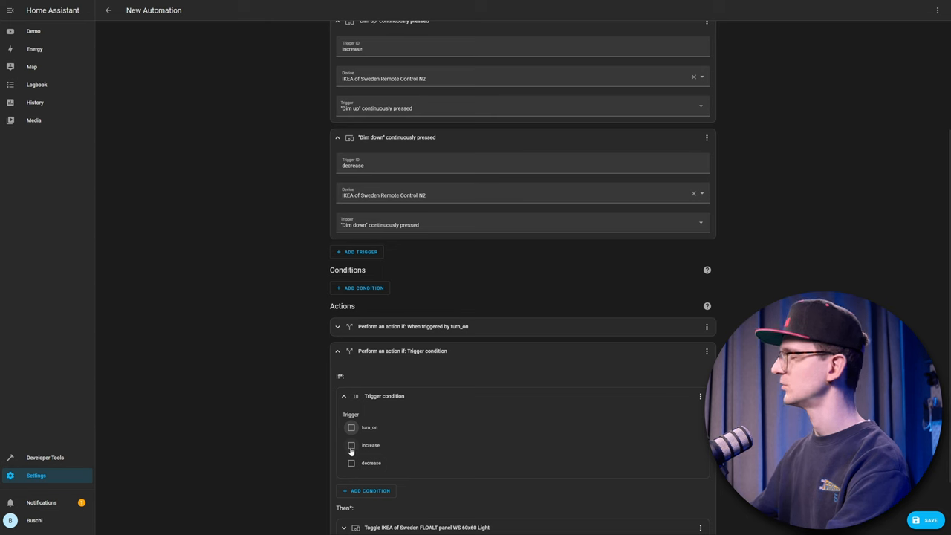
{"action": "left_click", "coordinate": [352, 445]}
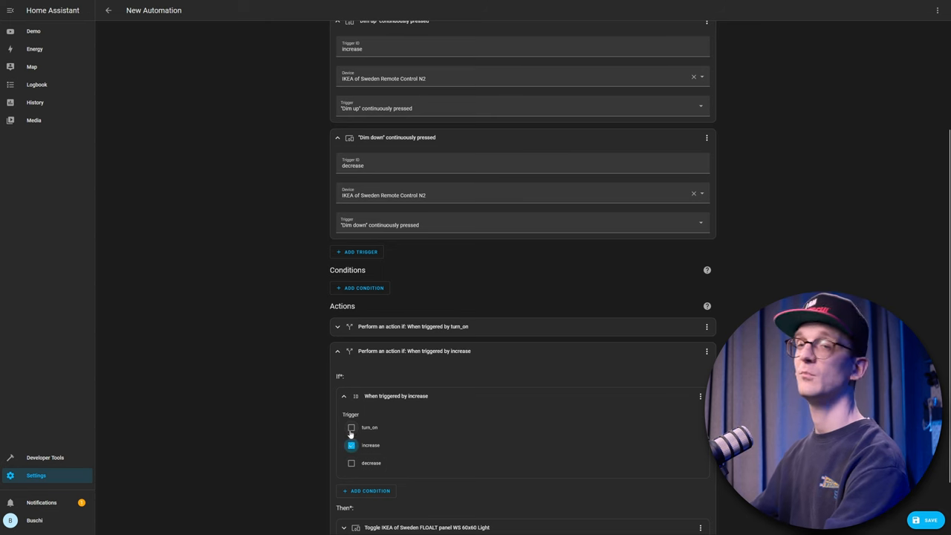
{"action": "left_click", "coordinate": [351, 427]}
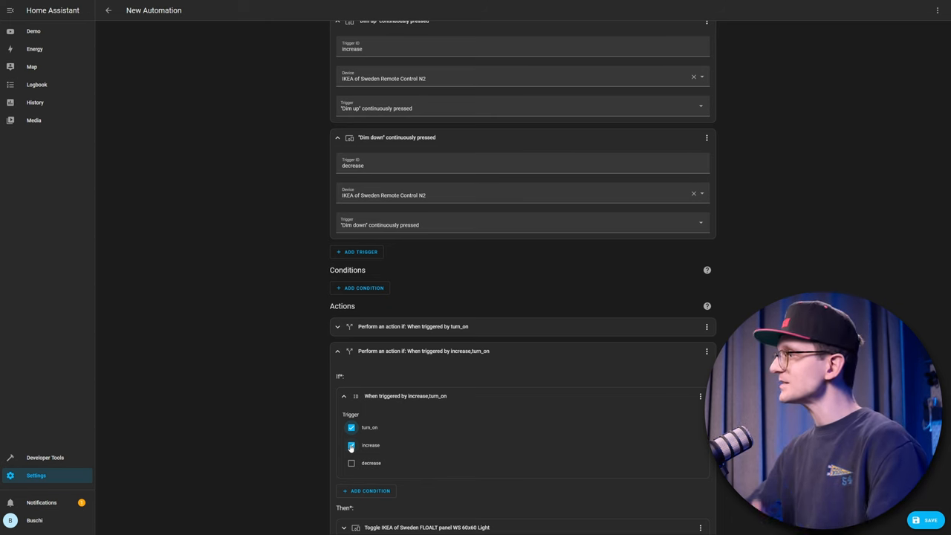
{"action": "left_click", "coordinate": [352, 427]}
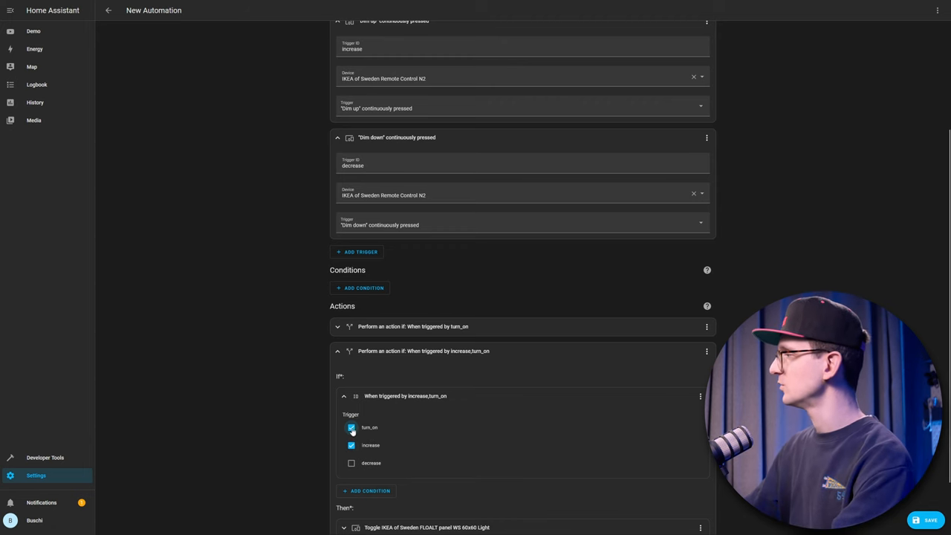
{"action": "left_click", "coordinate": [351, 427]}
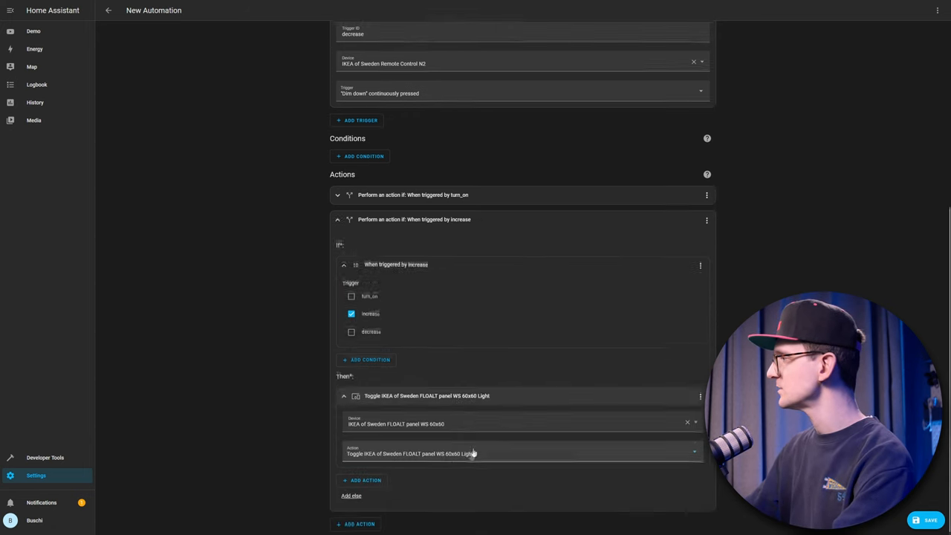
{"action": "left_click", "coordinate": [520, 453]}
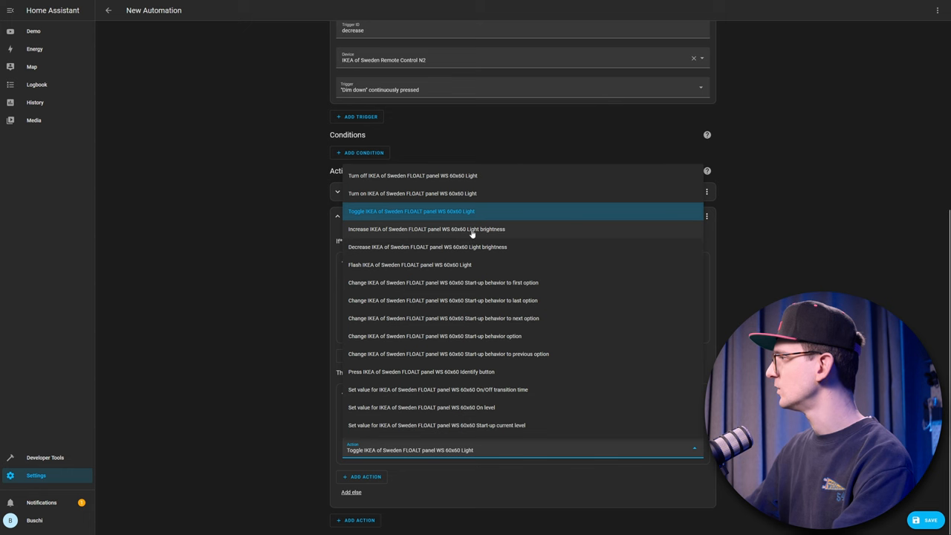
{"action": "left_click", "coordinate": [426, 229]}
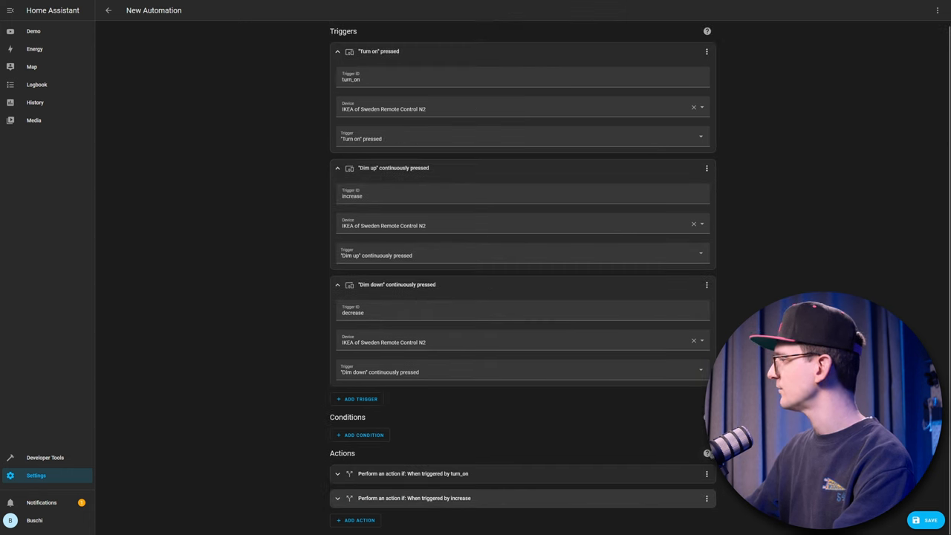
- Duplicate the increase If-then and set its condition to the decrease trigger
{"action": "left_click", "coordinate": [360, 519]}
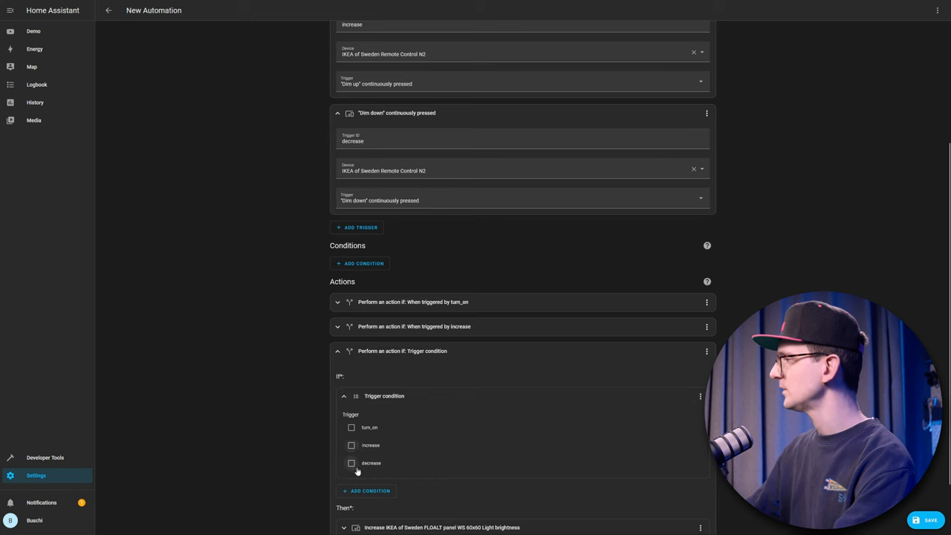
{"action": "left_click", "coordinate": [351, 463]}
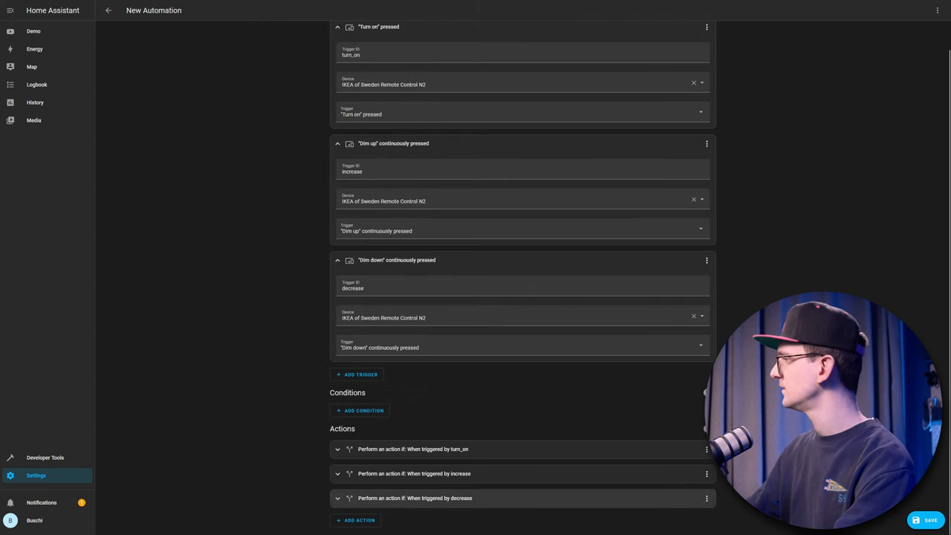
{"action": "left_click", "coordinate": [930, 520]}
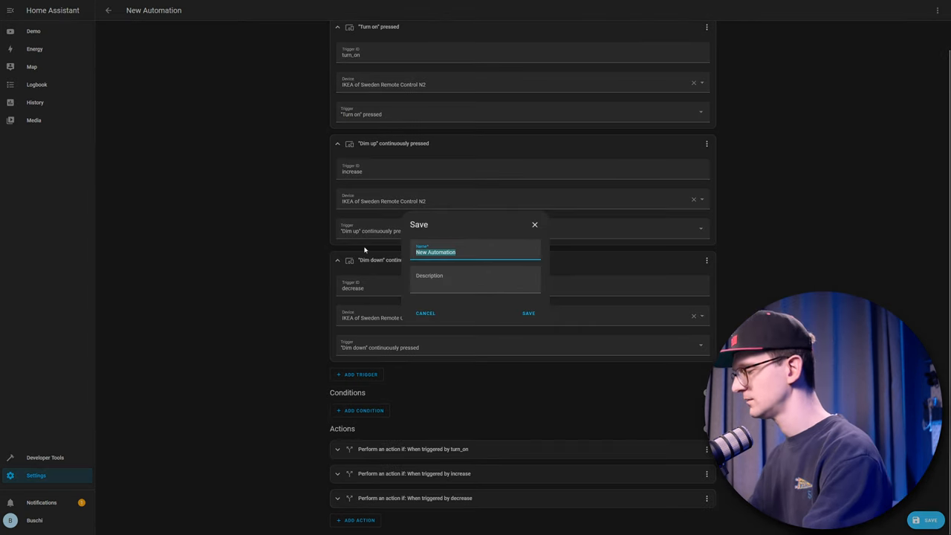
- Name the automation 'Buschi's Light All in One' and save it
{"action": "type", "text": "B"}
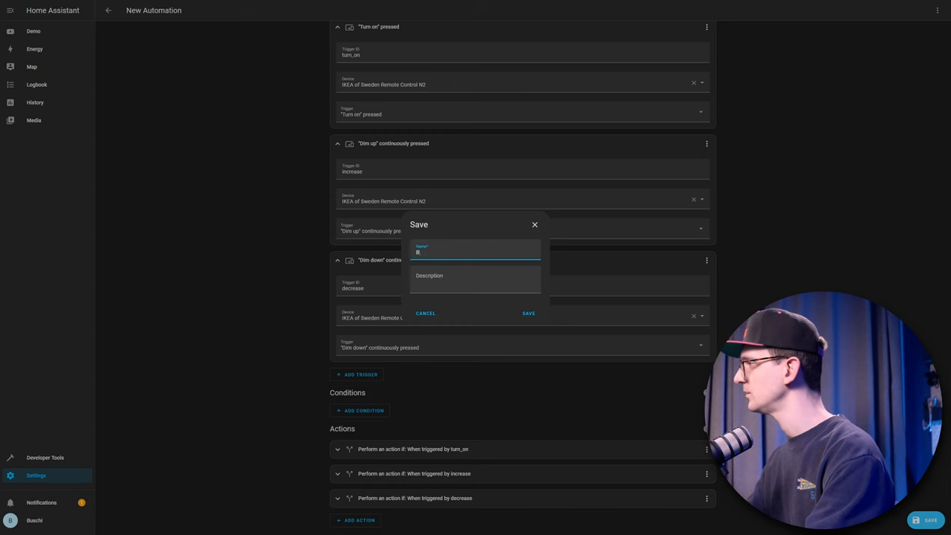
{"action": "type", "text": "uschi's Light All in I"}
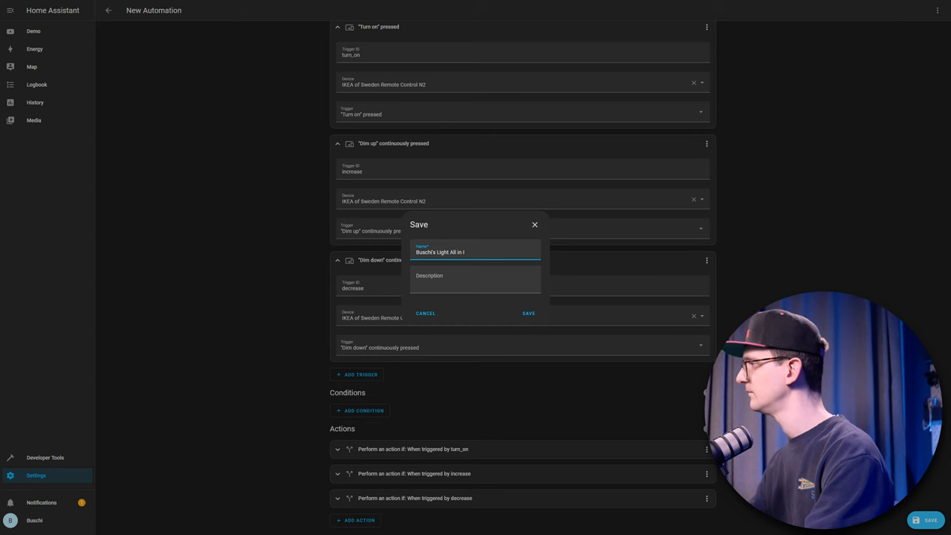
{"action": "type", "text": "One"}
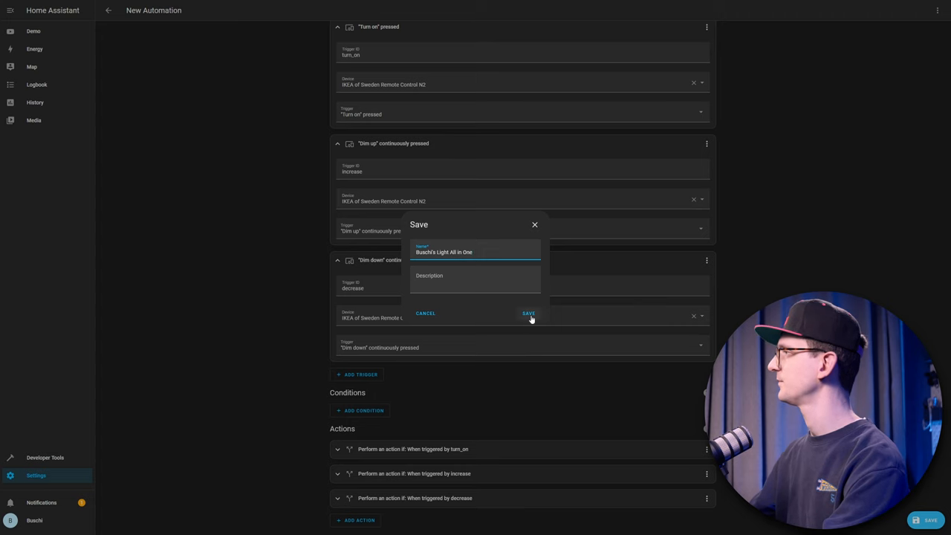
{"action": "left_click", "coordinate": [528, 313]}
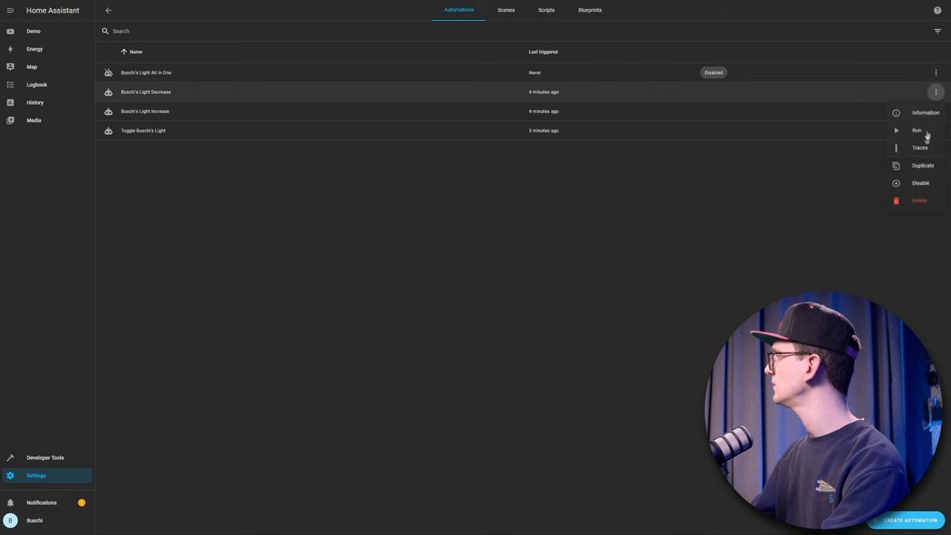
- Disable the Decrease, Increase and Toggle automations, enable All in One, and open it
{"action": "left_click", "coordinate": [920, 182]}
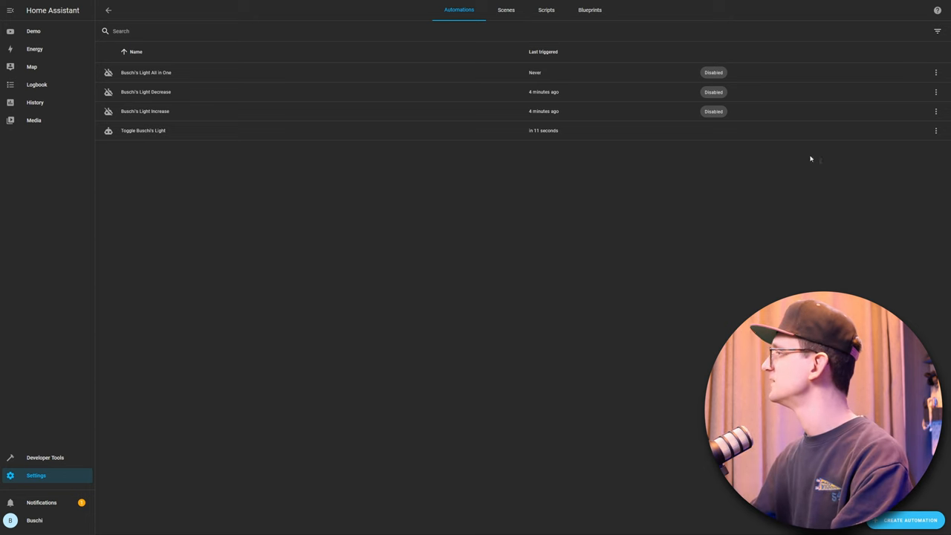
{"action": "left_click", "coordinate": [143, 130]}
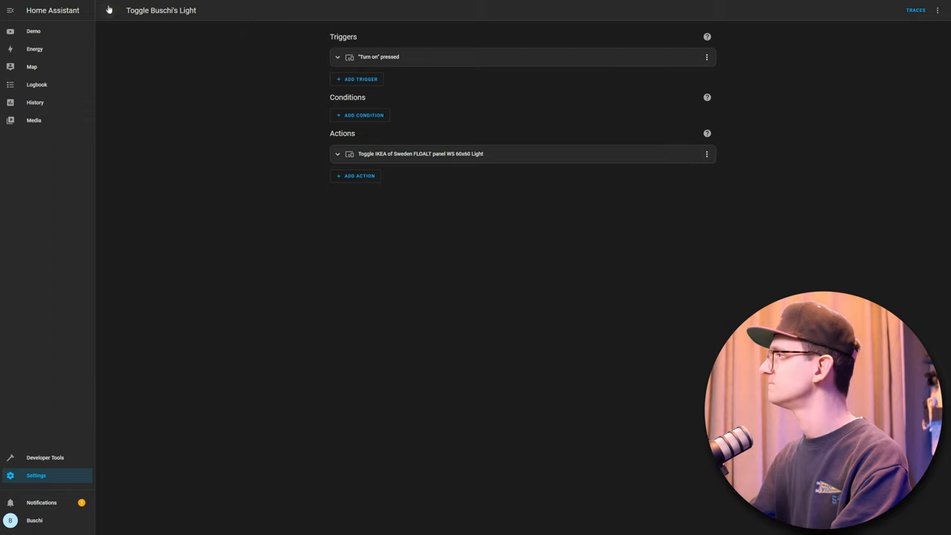
{"action": "left_click", "coordinate": [108, 10]}
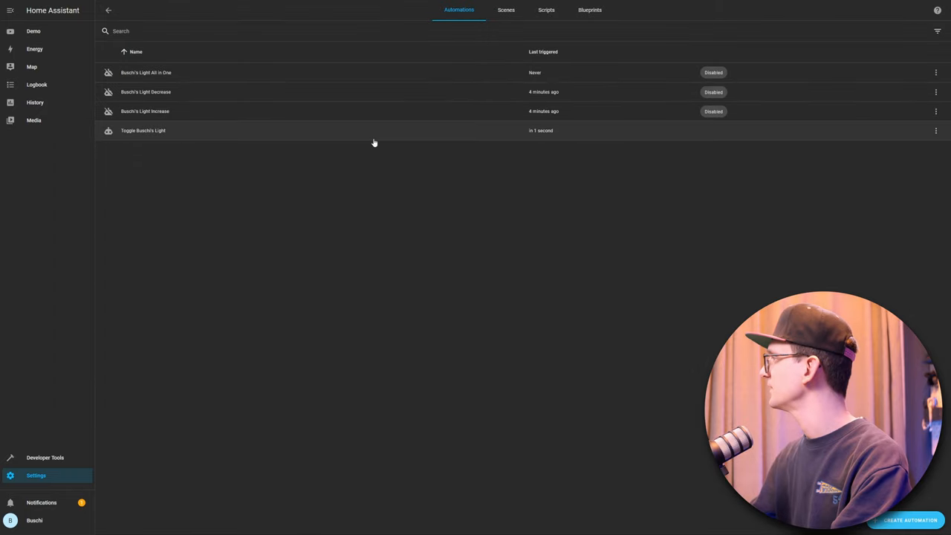
{"action": "left_click", "coordinate": [935, 130]}
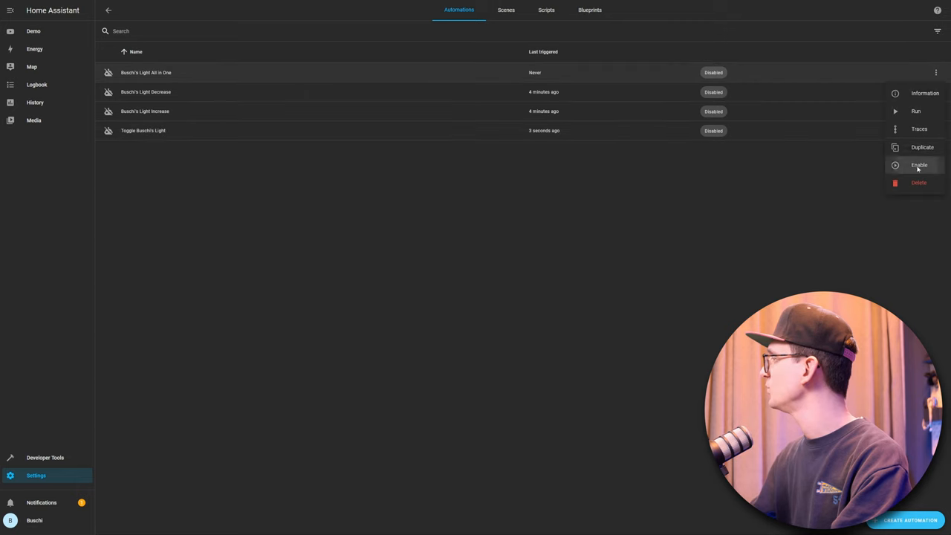
{"action": "left_click", "coordinate": [919, 164]}
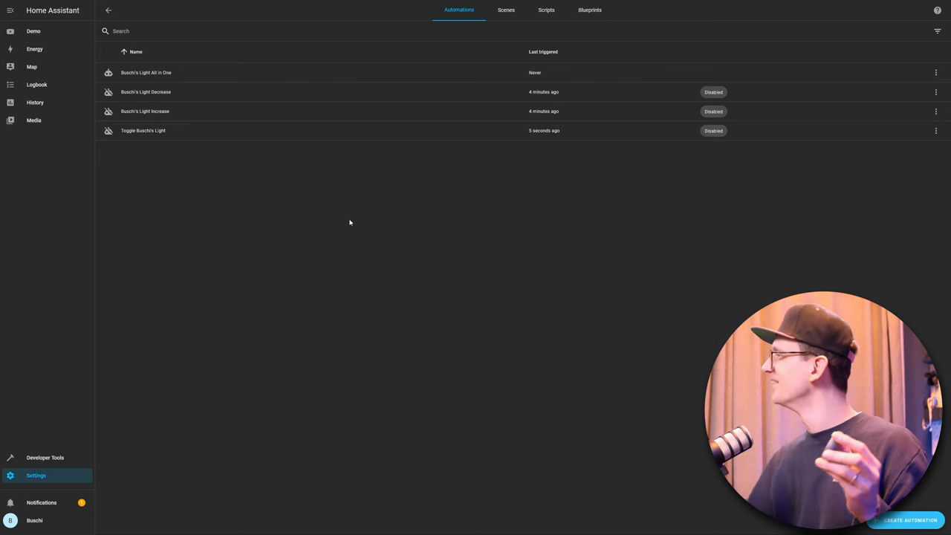
{"action": "left_click", "coordinate": [146, 72]}
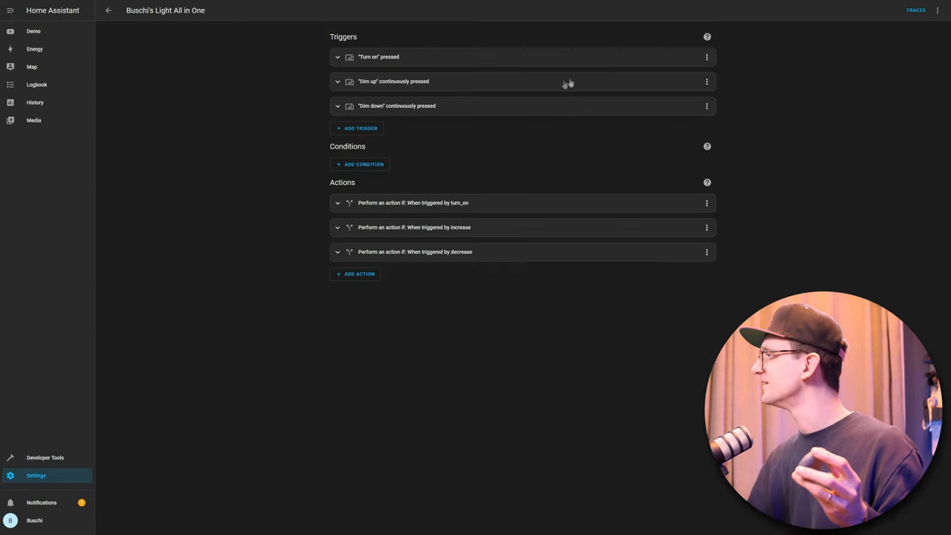
{"action": "left_click", "coordinate": [379, 57]}
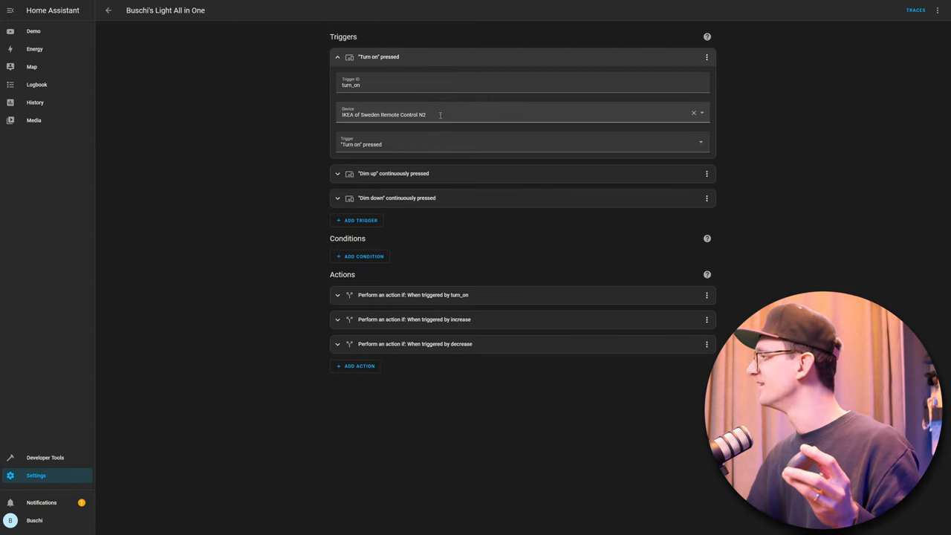
{"action": "left_click", "coordinate": [520, 115]}
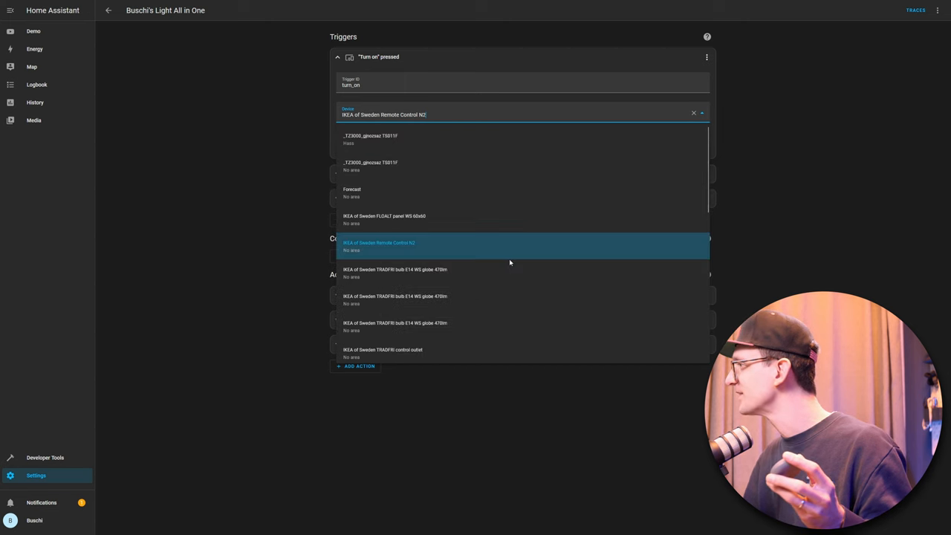
{"action": "left_click", "coordinate": [379, 246]}
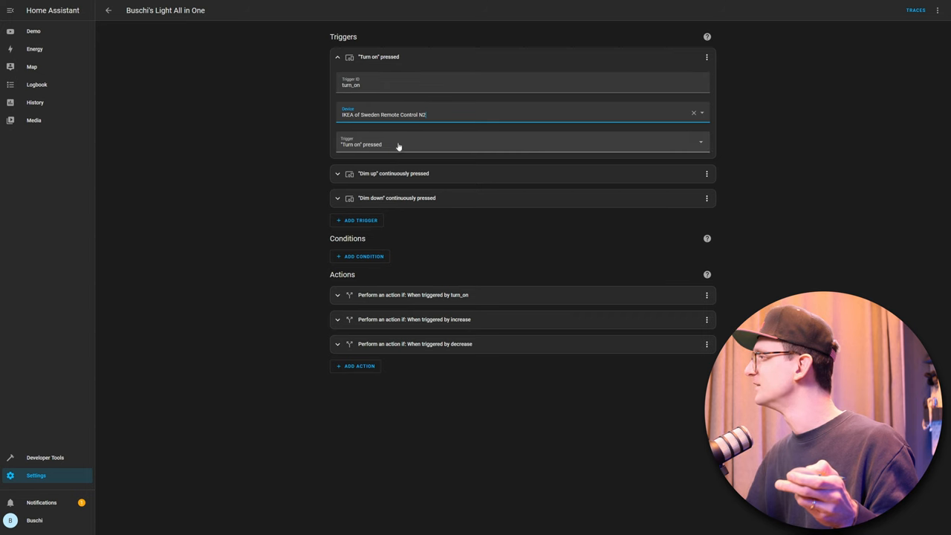
{"action": "left_click", "coordinate": [523, 144]}
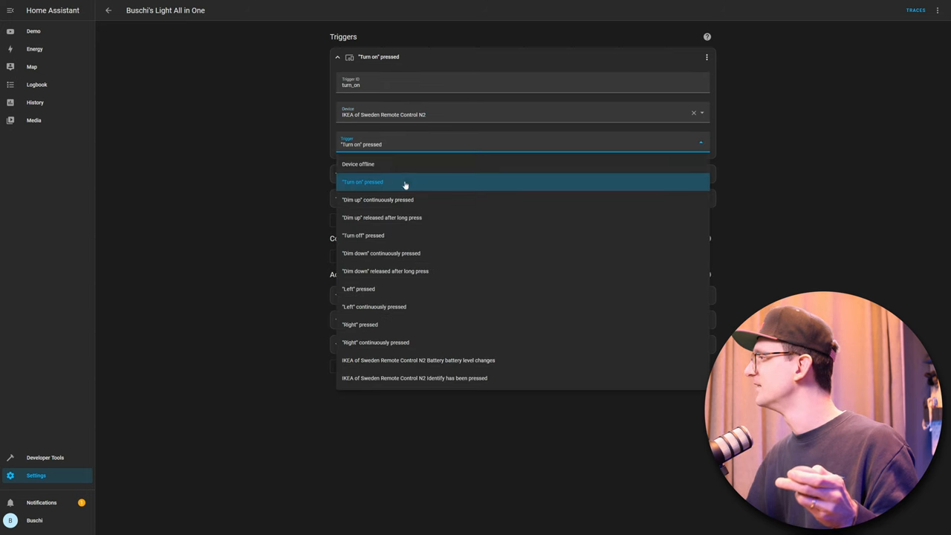
{"action": "left_click", "coordinate": [362, 181]}
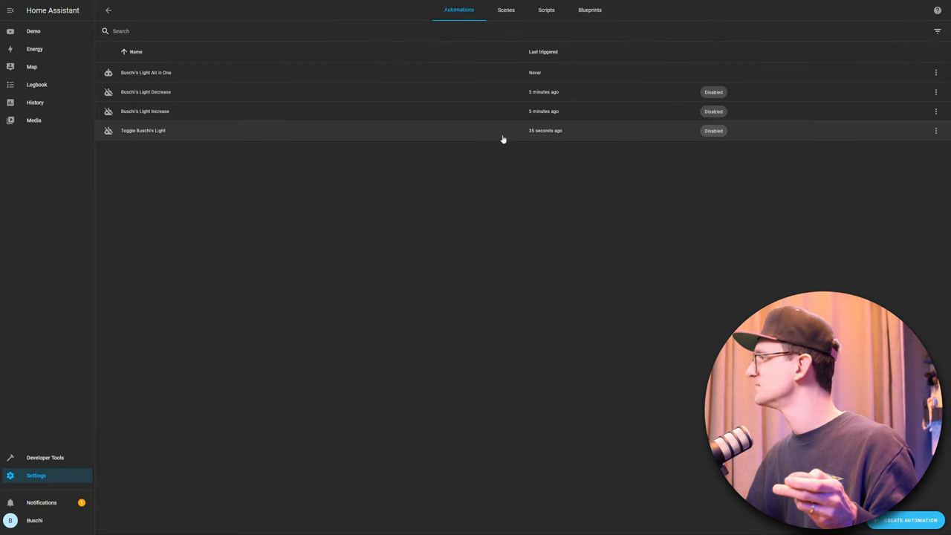
{"action": "left_click", "coordinate": [143, 130]}
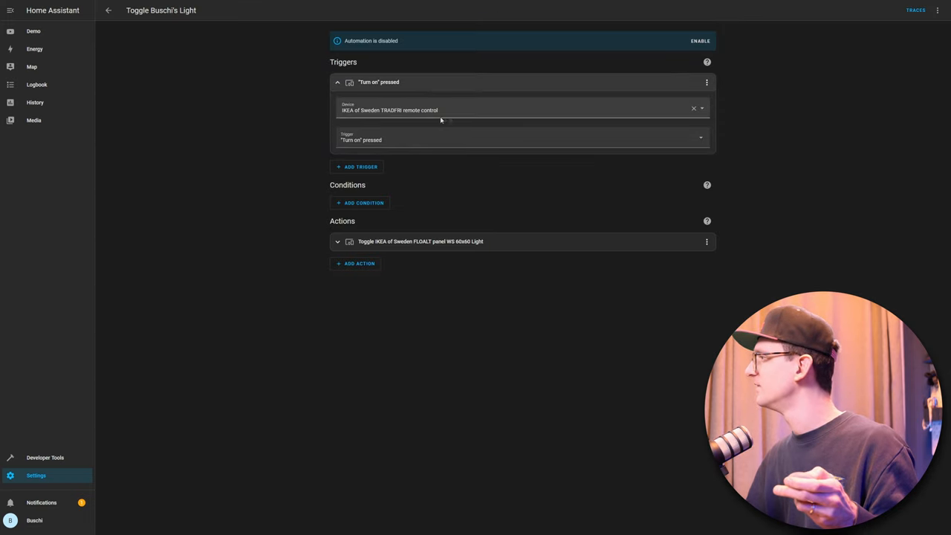
{"action": "left_click", "coordinate": [520, 110]}
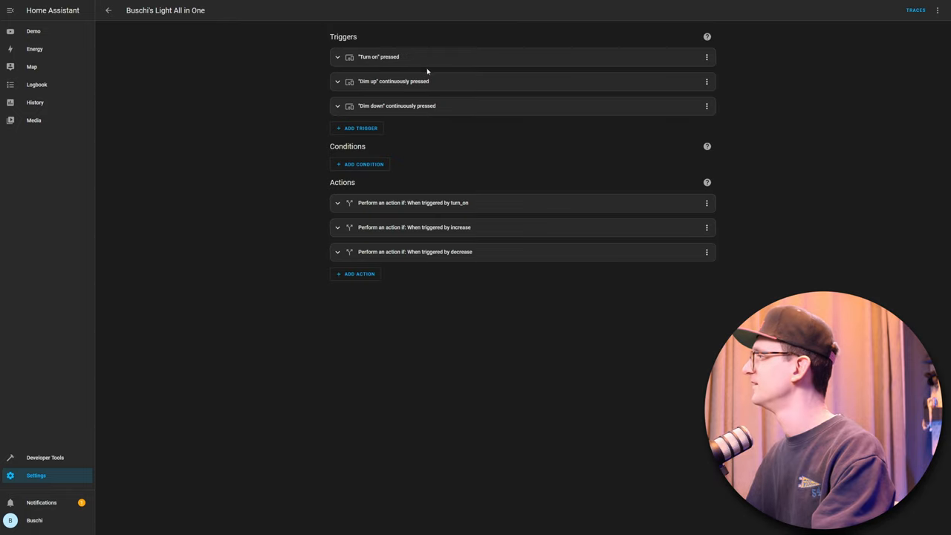
- Set the first trigger to the TRADFRI remote control's Turn on pressed event
{"action": "left_click", "coordinate": [378, 56]}
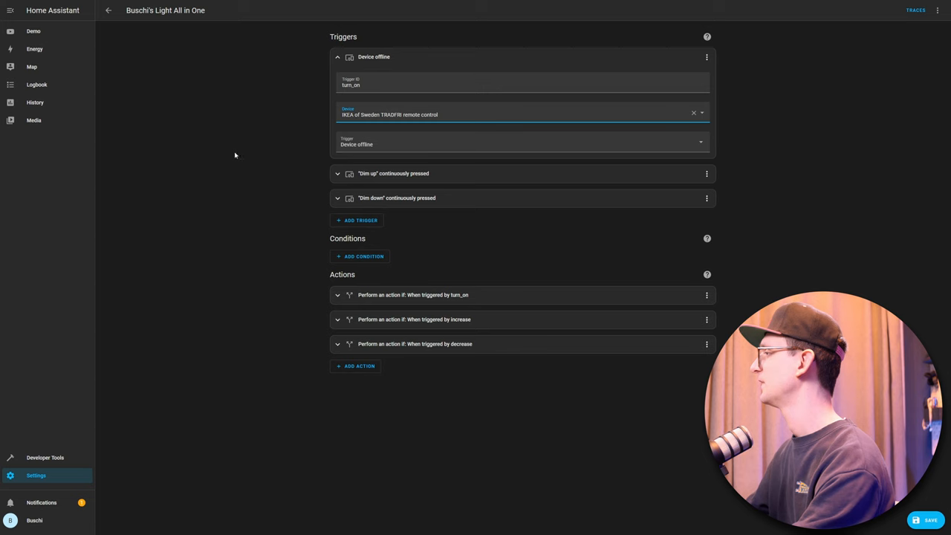
{"action": "left_click", "coordinate": [520, 144]}
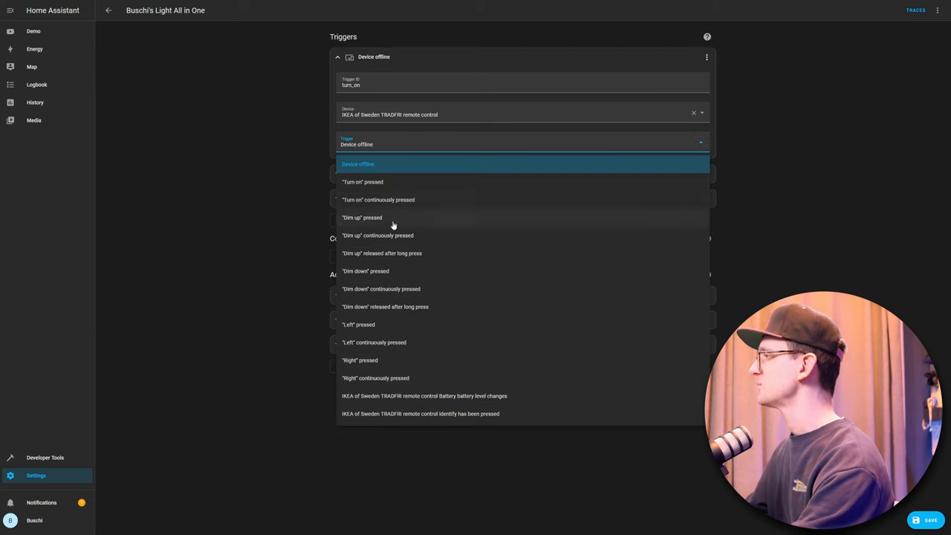
{"action": "left_click", "coordinate": [362, 182]}
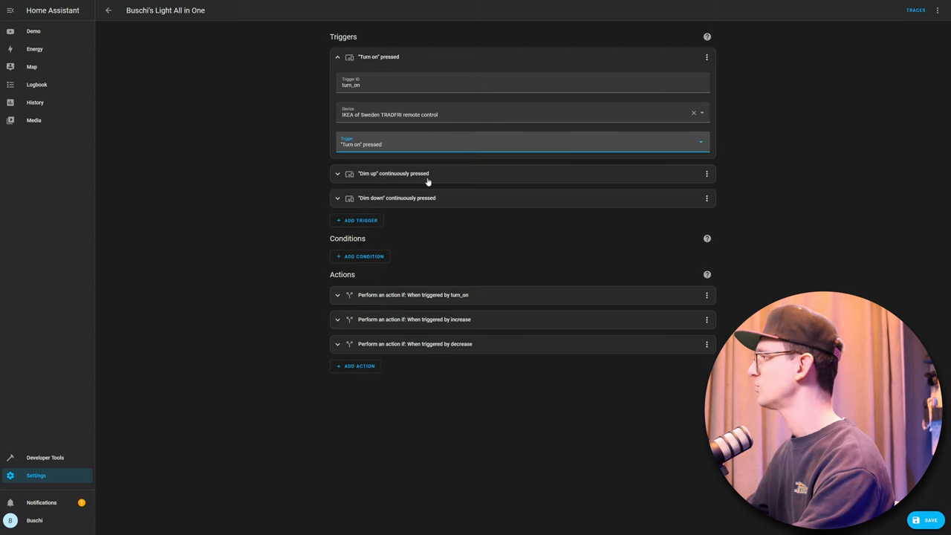
- Switch the Dim up and Dim down triggers to the TRADFRI remote, then save
{"action": "left_click", "coordinate": [392, 173]}
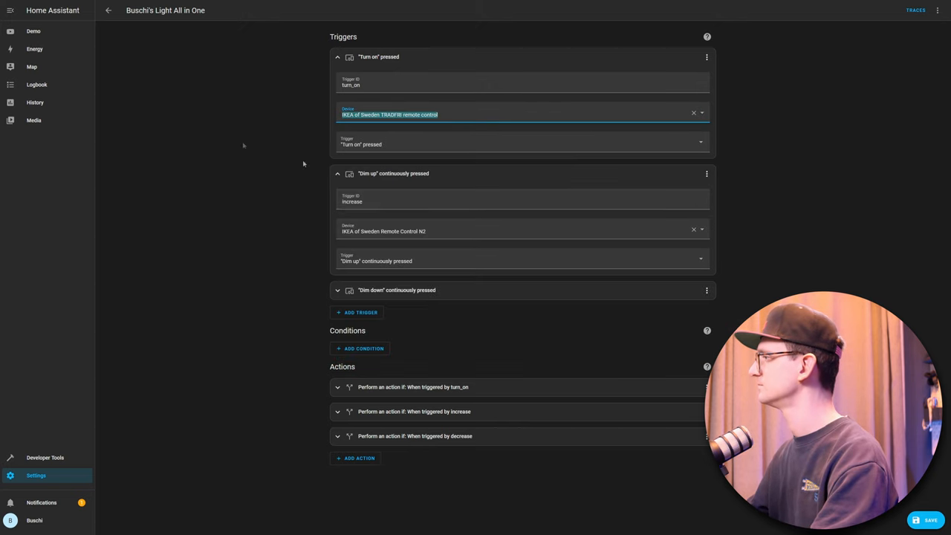
{"action": "left_click", "coordinate": [520, 231]}
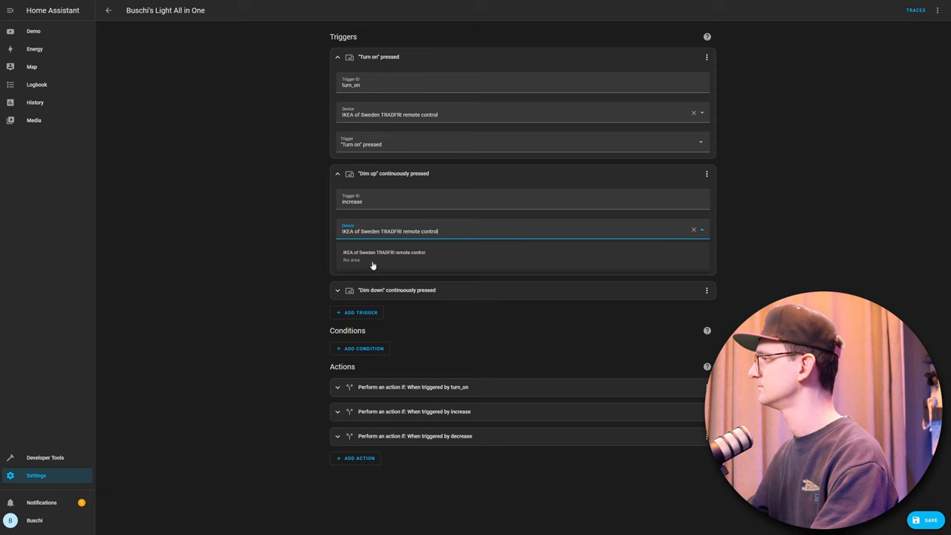
{"action": "left_click", "coordinate": [520, 260]}
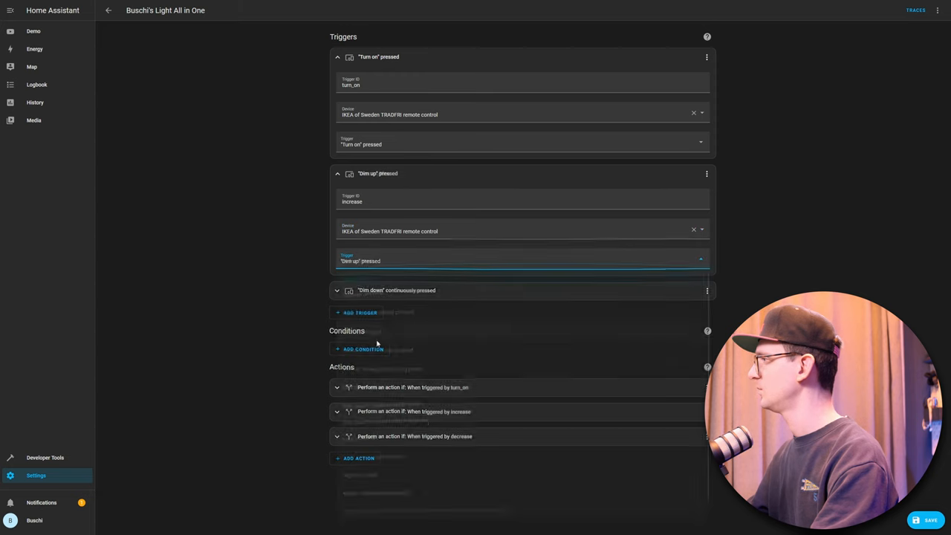
{"action": "left_click", "coordinate": [336, 290]}
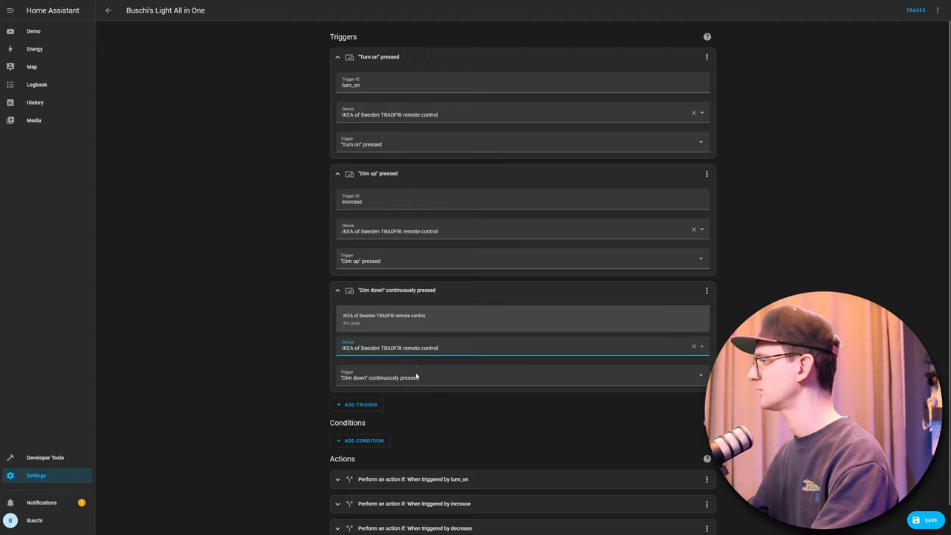
{"action": "left_click", "coordinate": [522, 377]}
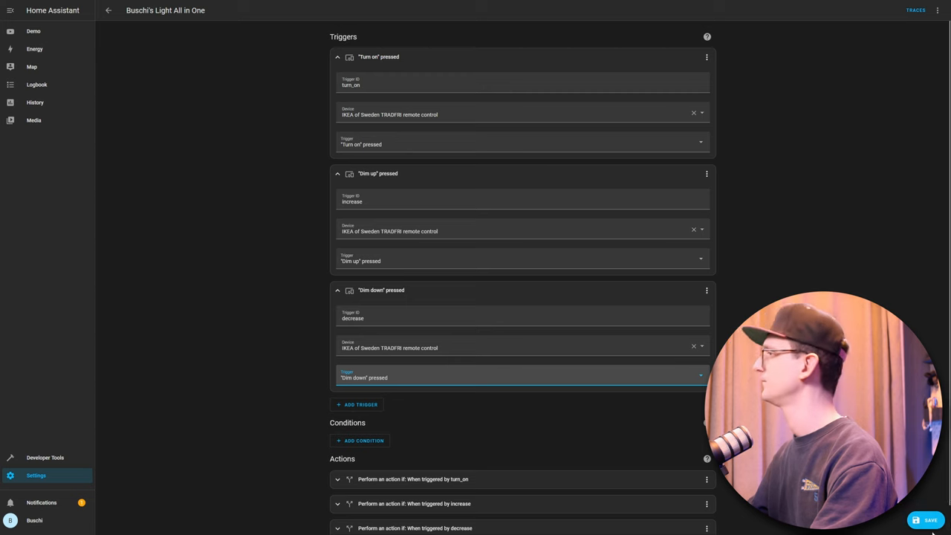
{"action": "left_click", "coordinate": [108, 11]}
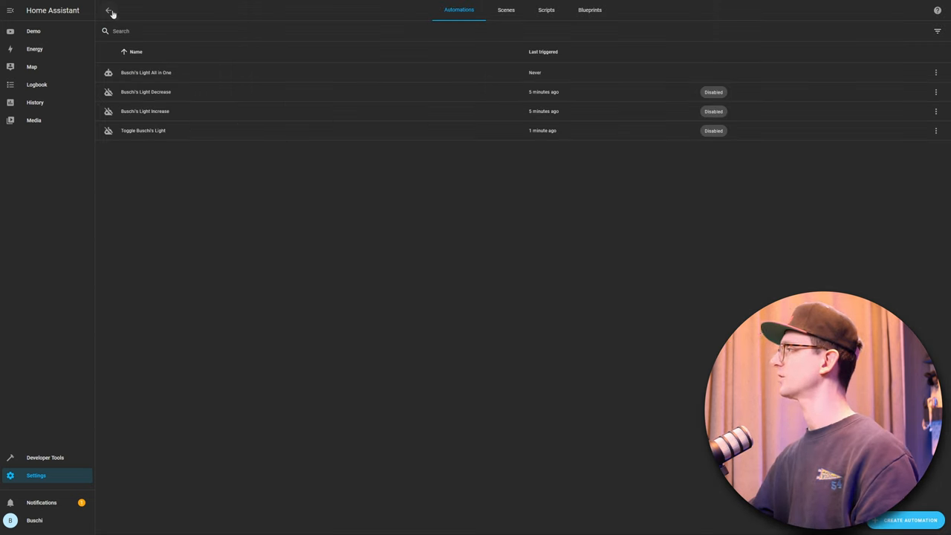
{"action": "mouse_move", "coordinate": [543, 199]}
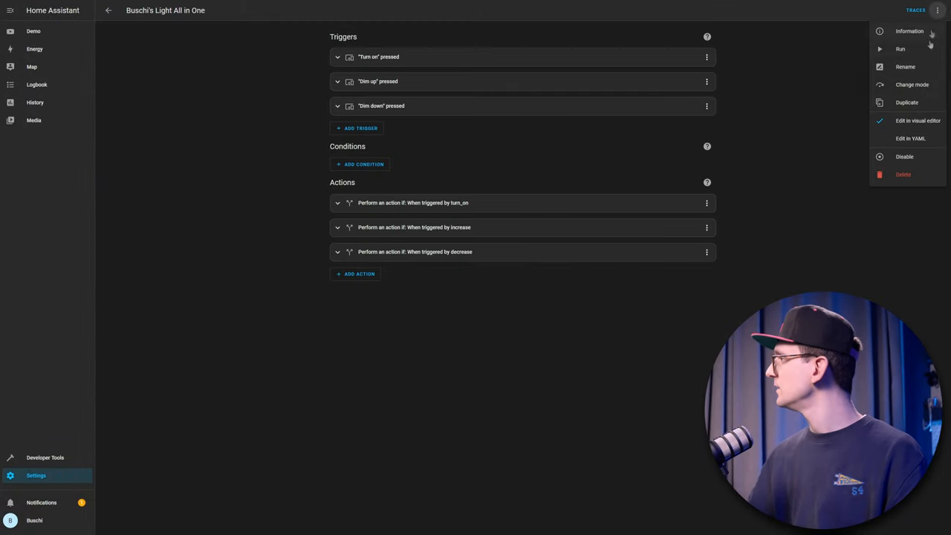
- Switch the All in One automation to the YAML editor to review its triggers and actions
{"action": "left_click", "coordinate": [910, 138]}
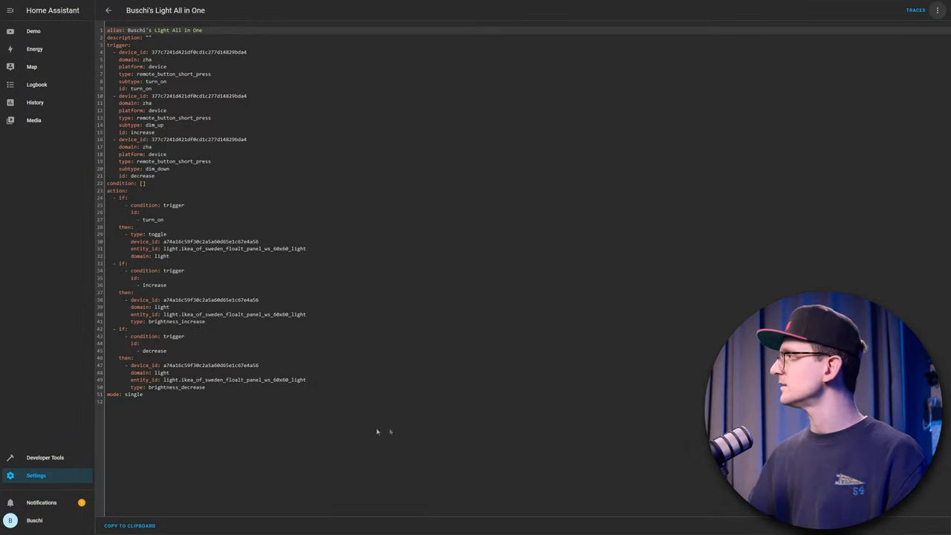